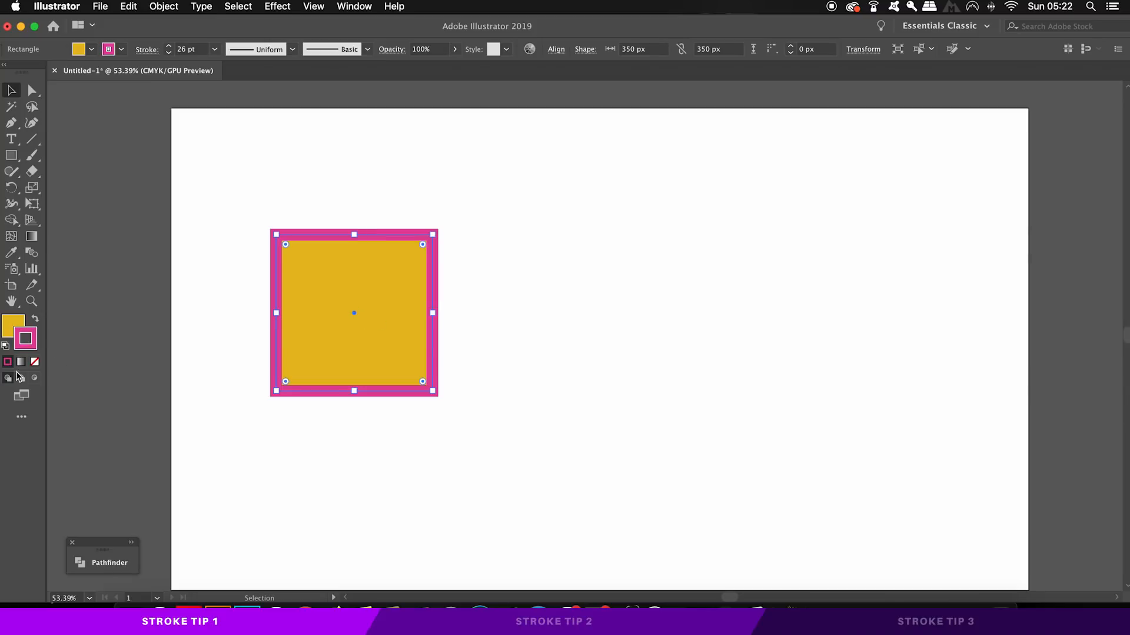
mouse_move(174, 193)
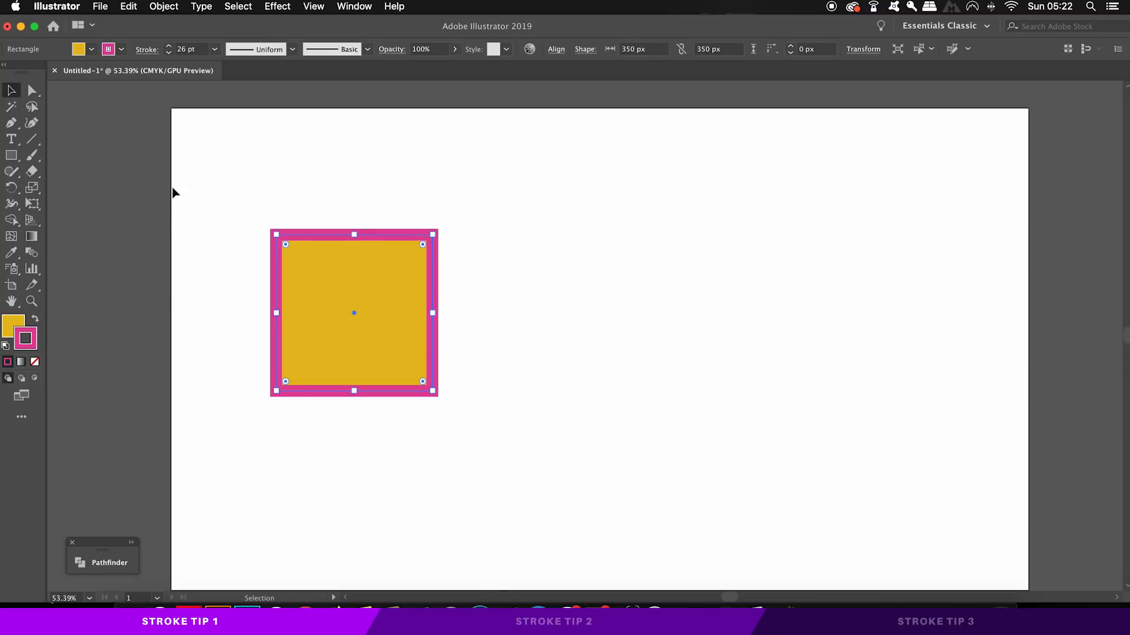
Keep the pink stroke at 26 pt and Option+Shift-drag a copy of the square to the right
left_click(33, 321)
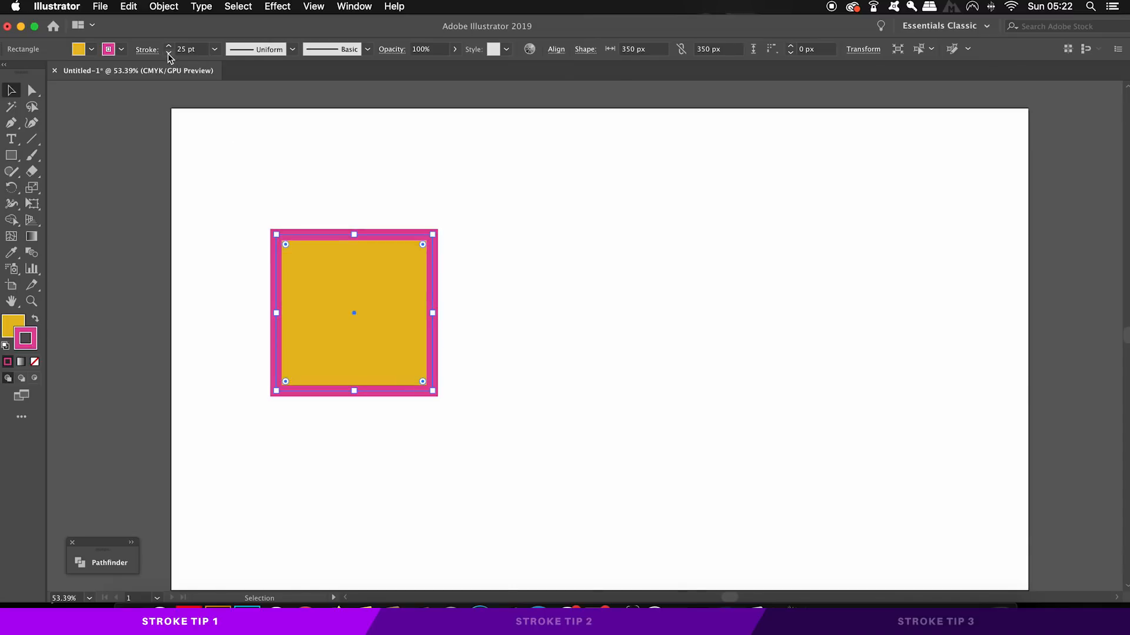
left_click(168, 47)
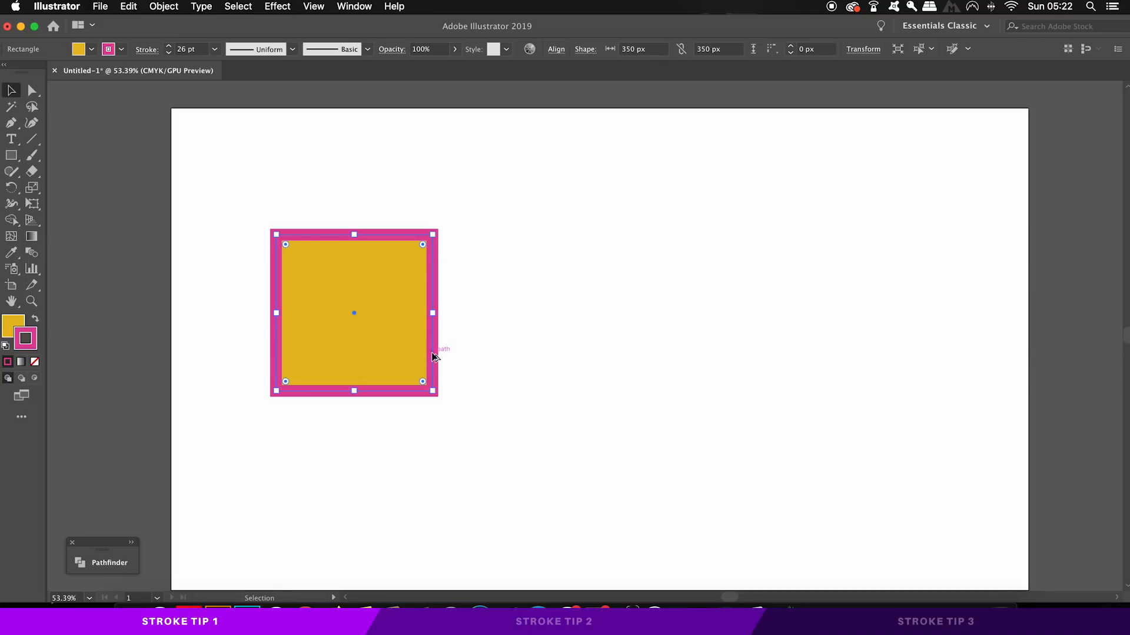
left_click_drag(353, 313, 604, 313)
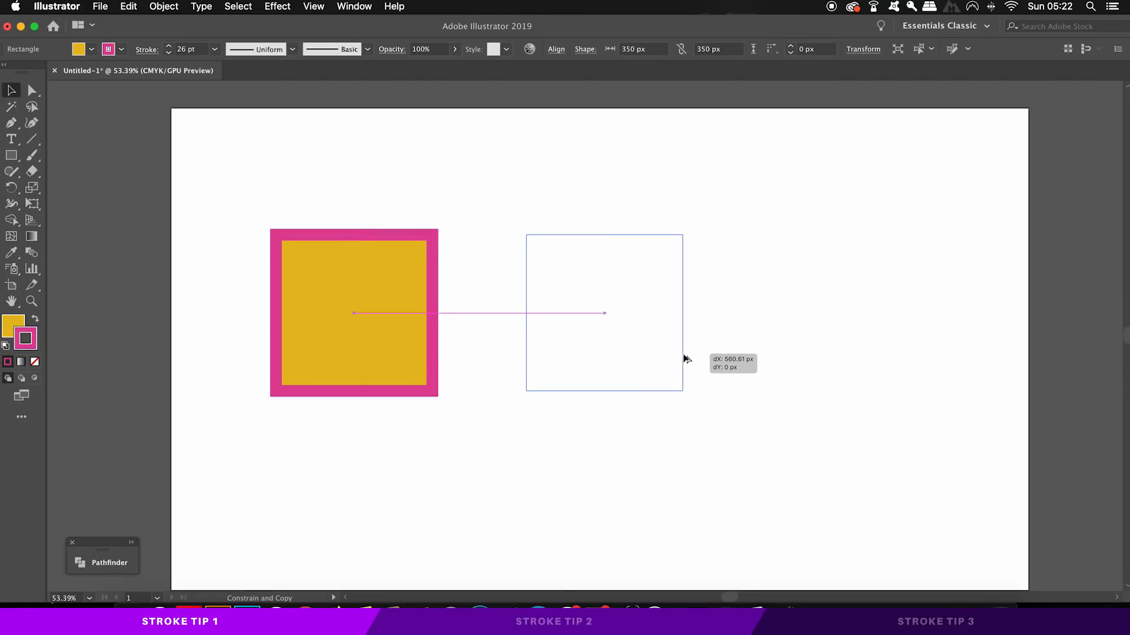
left_click_drag(355, 313, 604, 313)
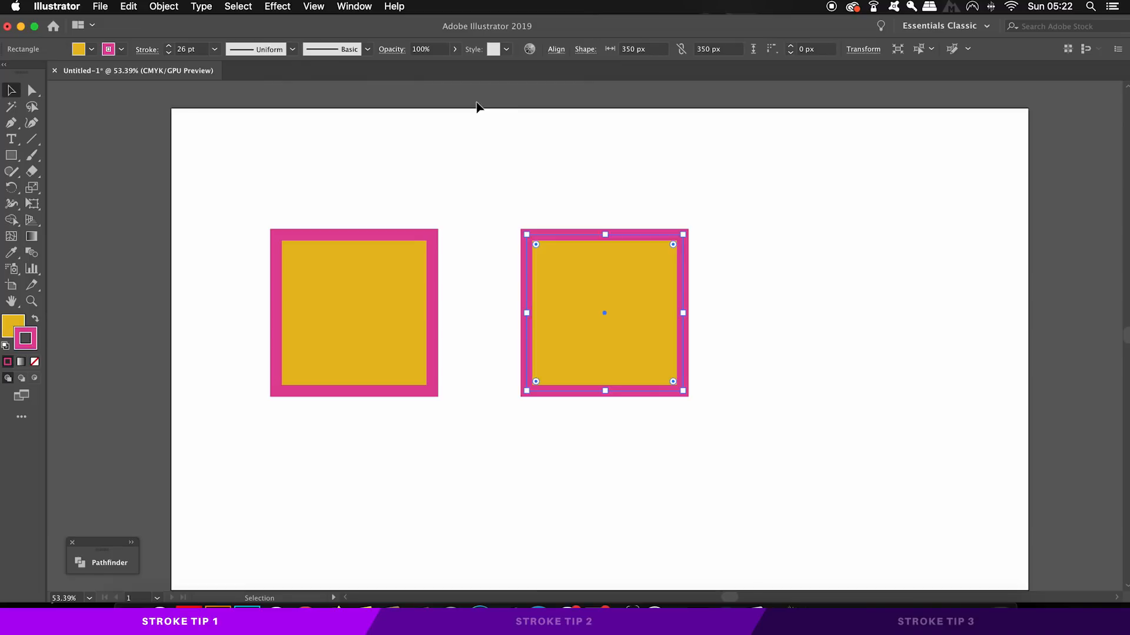
Show the Appearance panel and move the copy's Fill row above its Stroke row
left_click(354, 7)
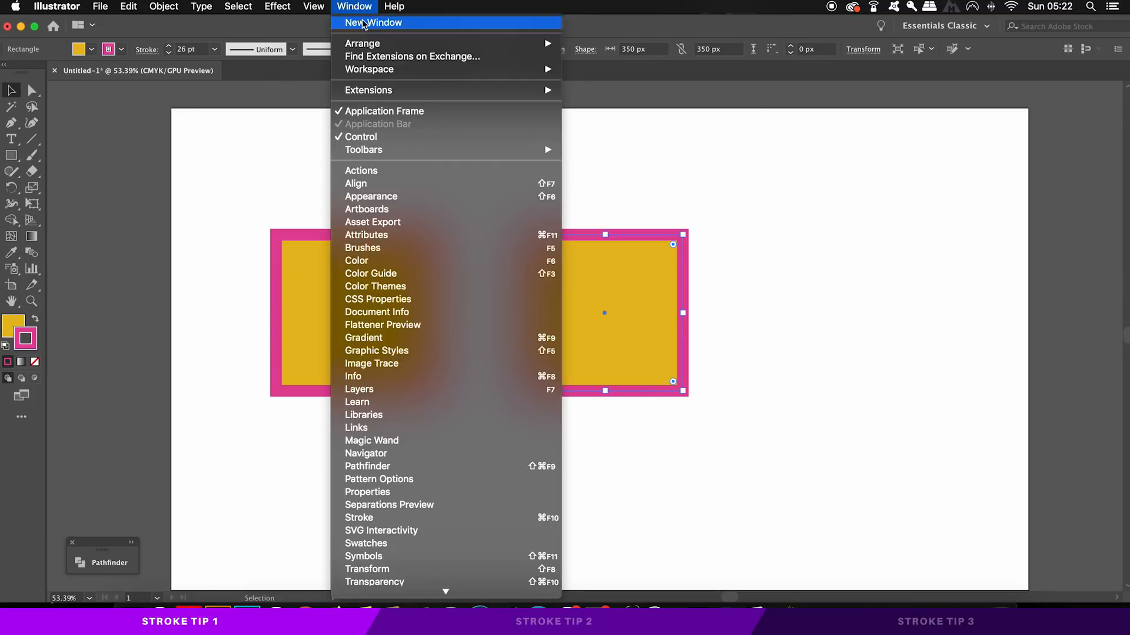
mouse_move(371, 197)
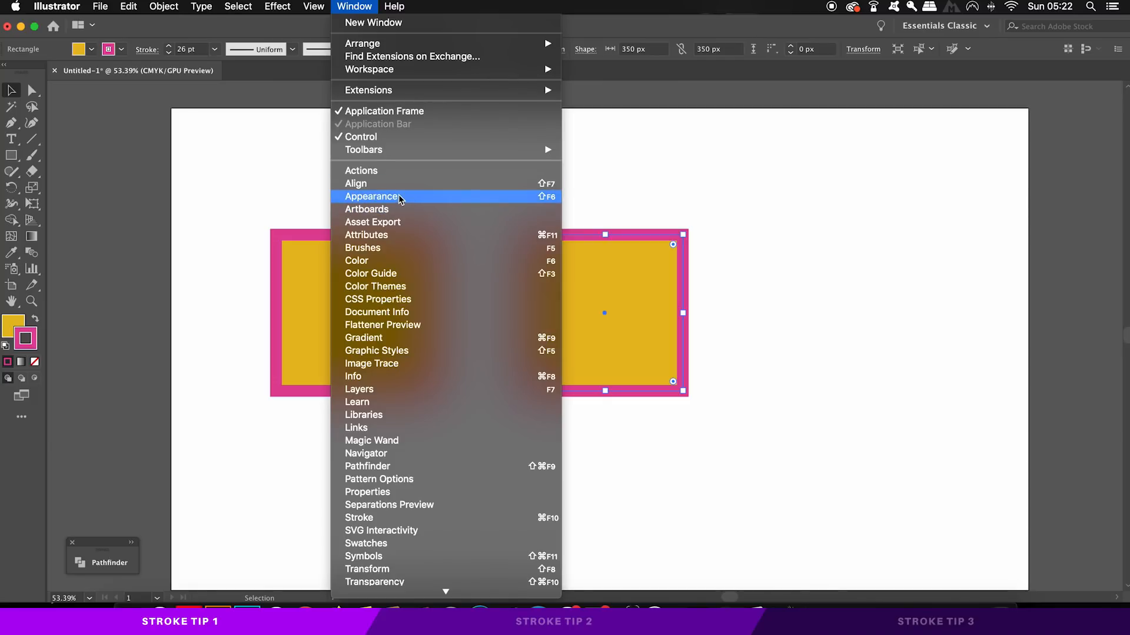
left_click(372, 197)
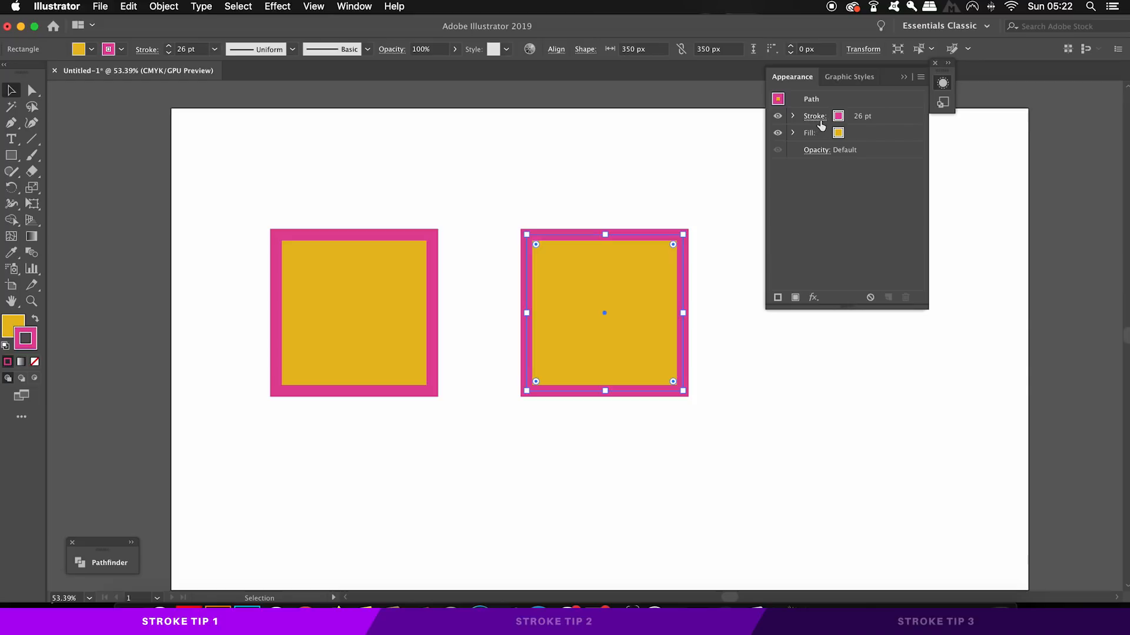
mouse_move(839, 132)
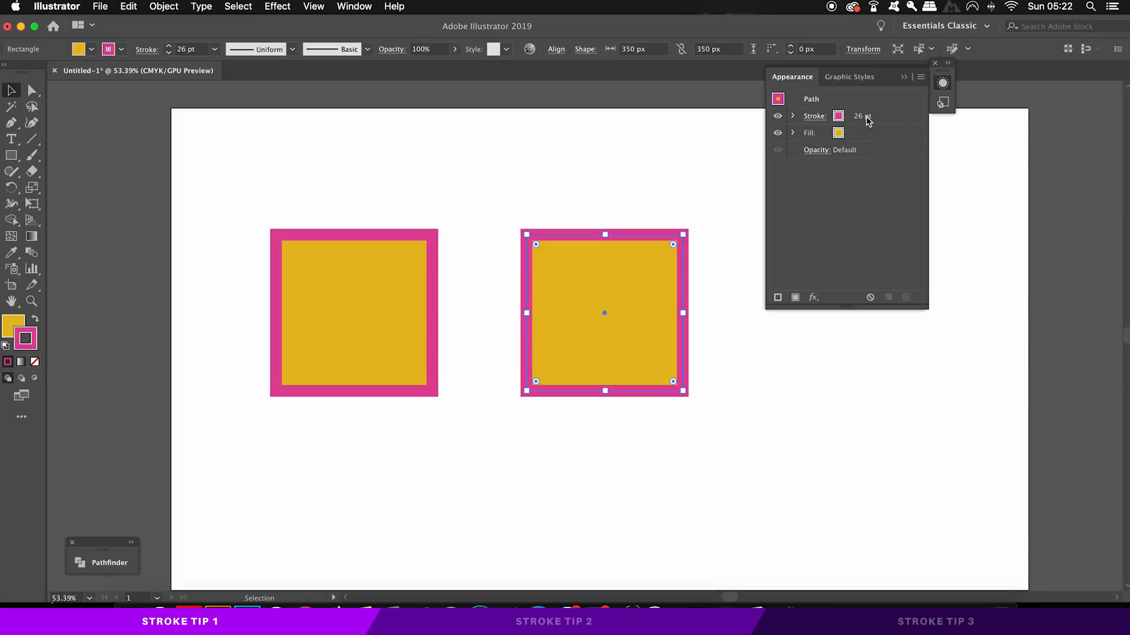
left_click(814, 116)
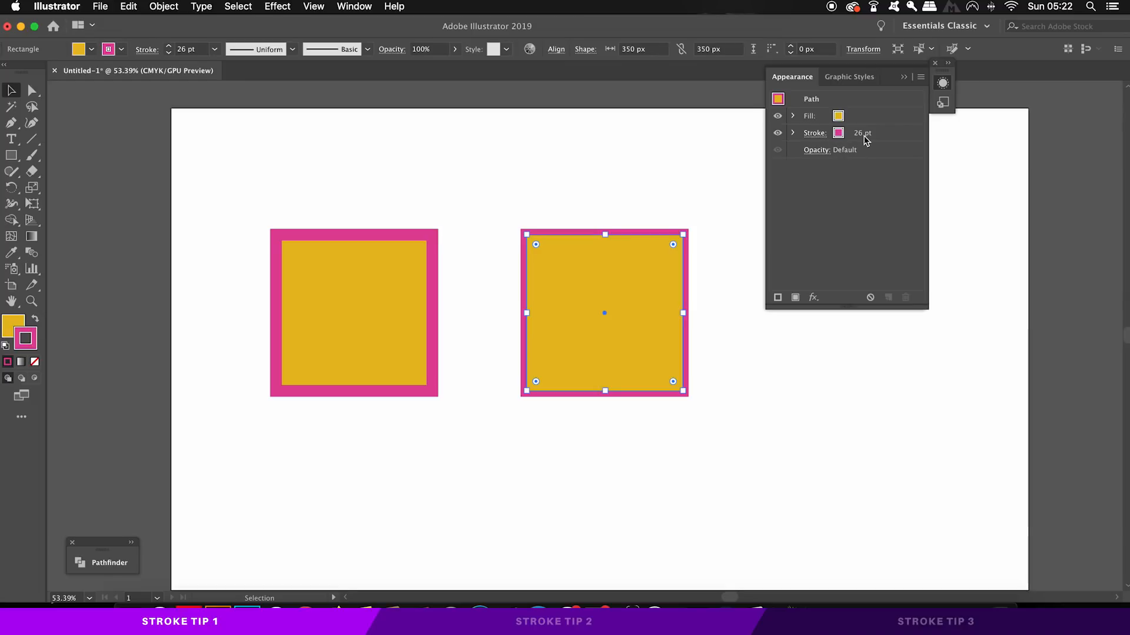
Set the copy's pink stroke weight to 60 pt, checking its opacity settings unchanged
left_click(901, 133)
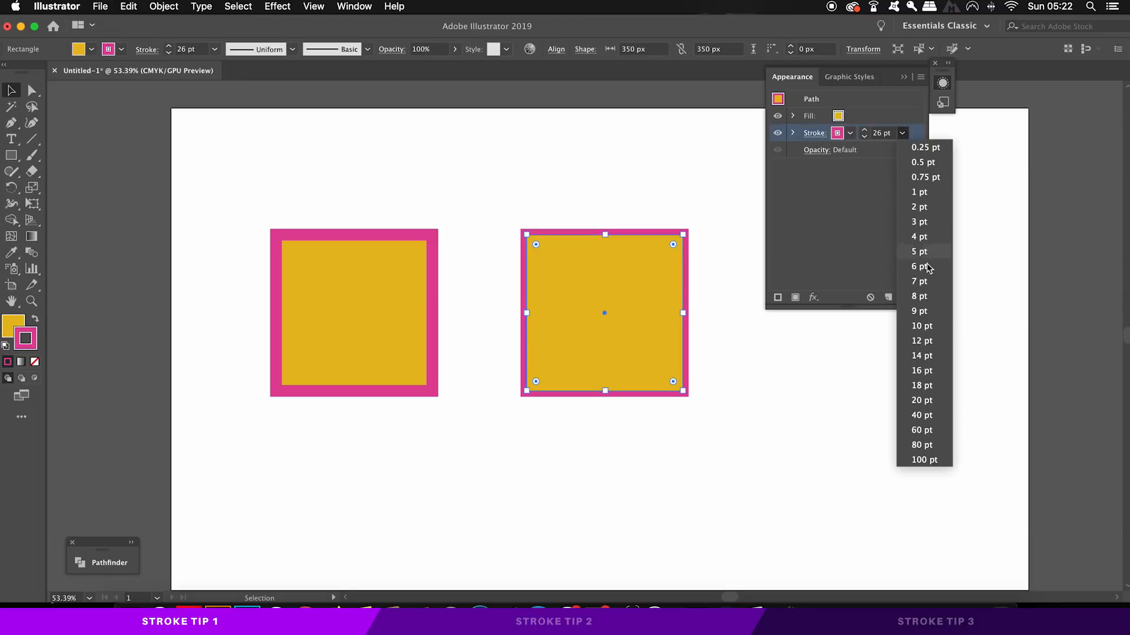
left_click(920, 430)
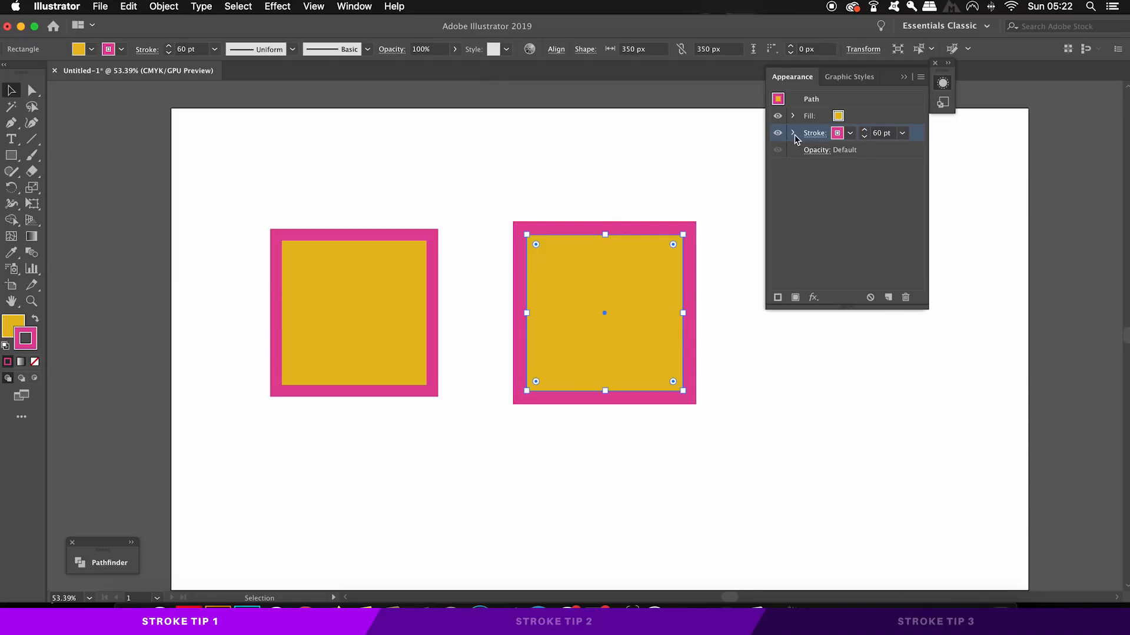
left_click(792, 133)
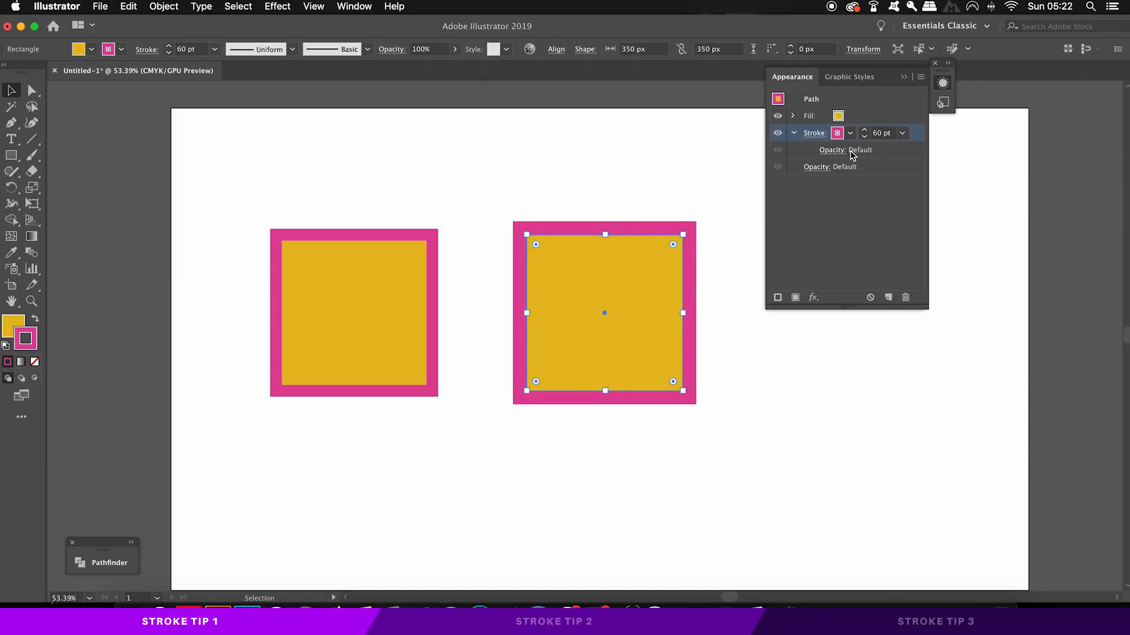
left_click(841, 149)
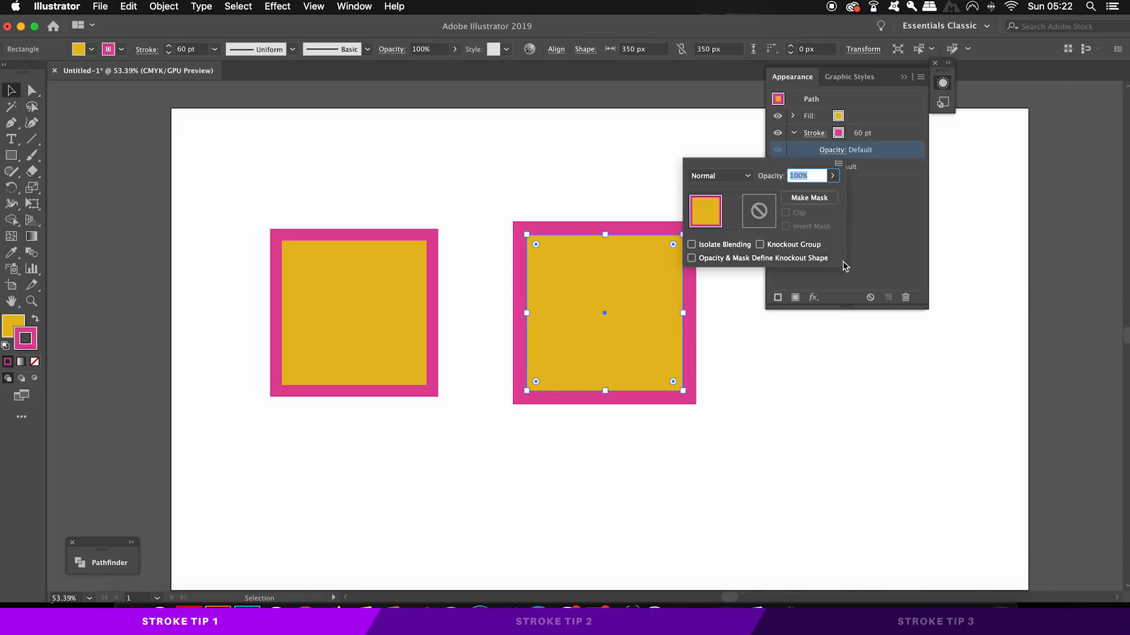
mouse_move(729, 267)
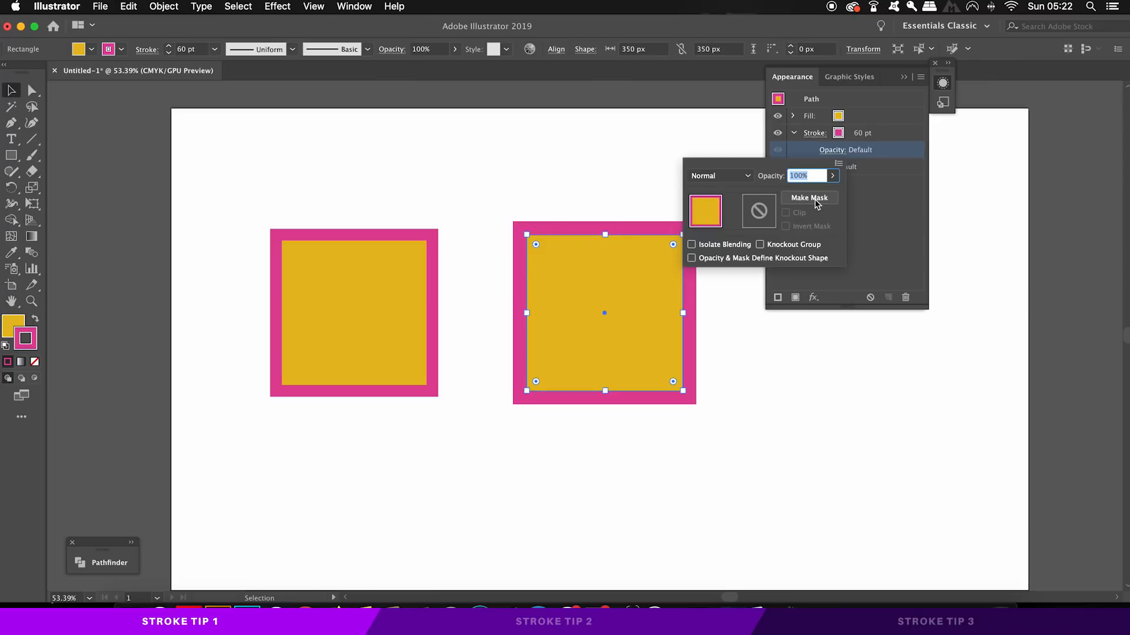
mouse_move(686, 236)
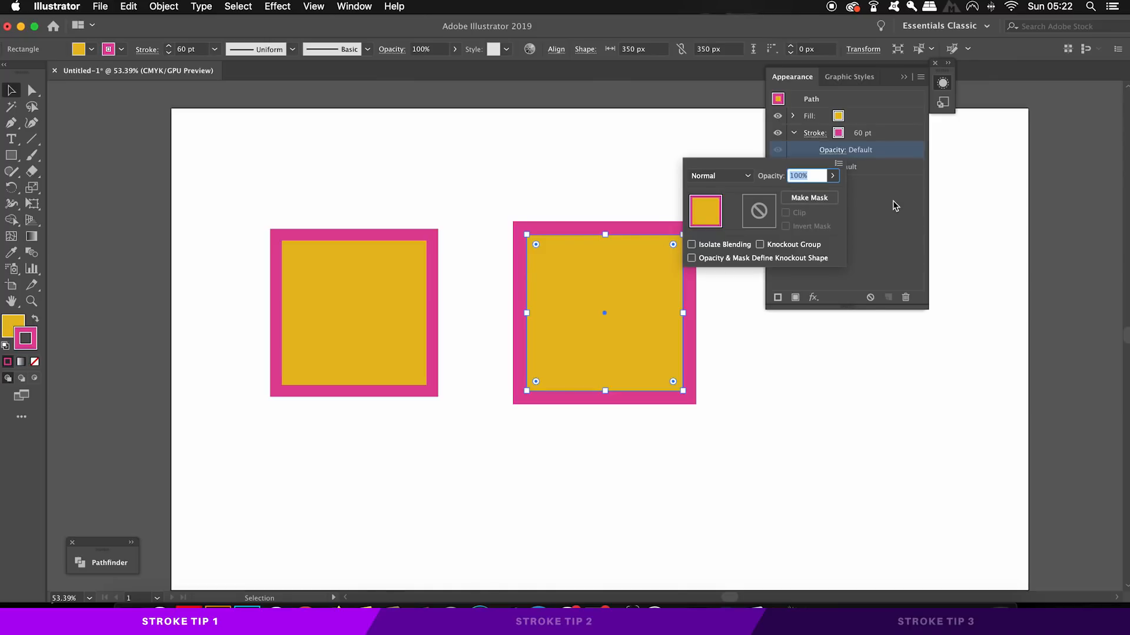
left_click(885, 193)
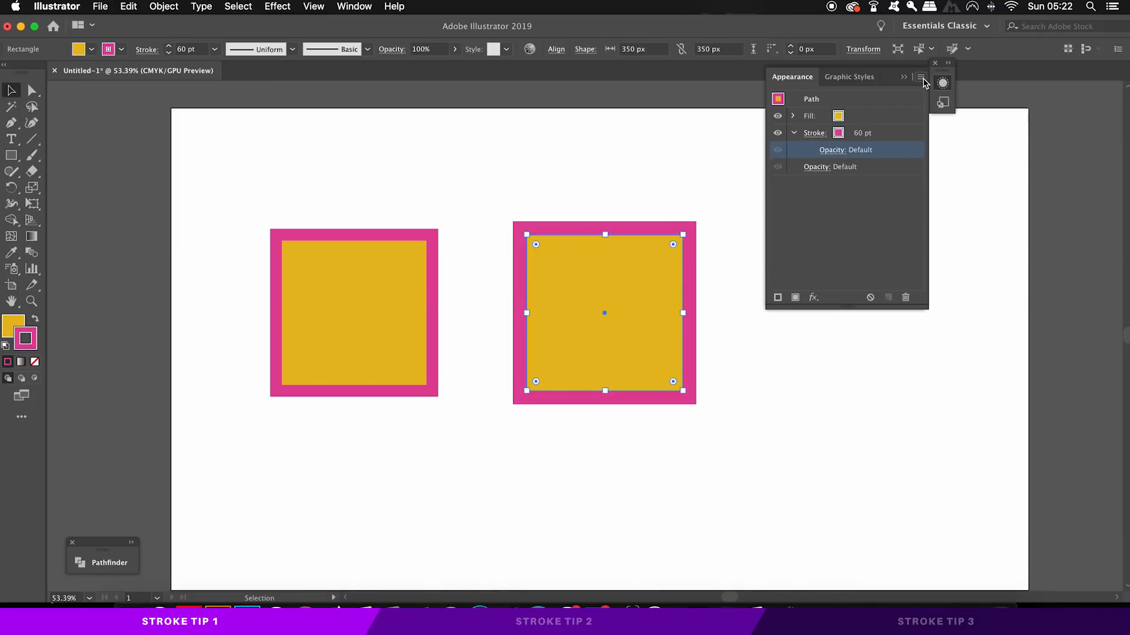
Add a second stroke via Add New Stroke, coloured blue with a 120 pt weight
left_click(920, 78)
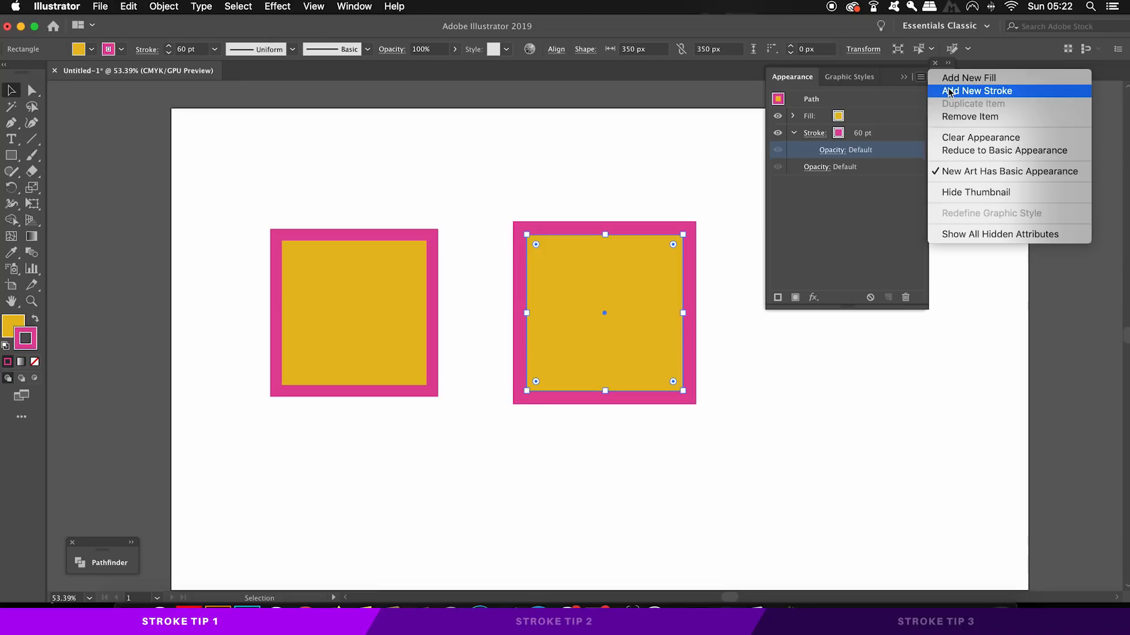
left_click(977, 90)
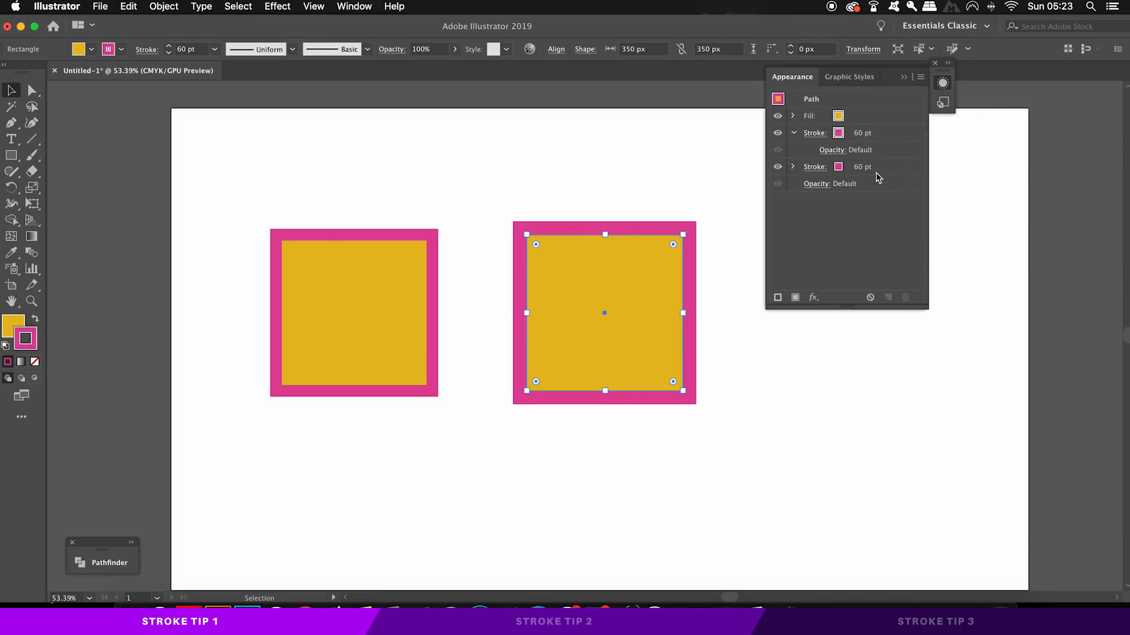
left_click(838, 165)
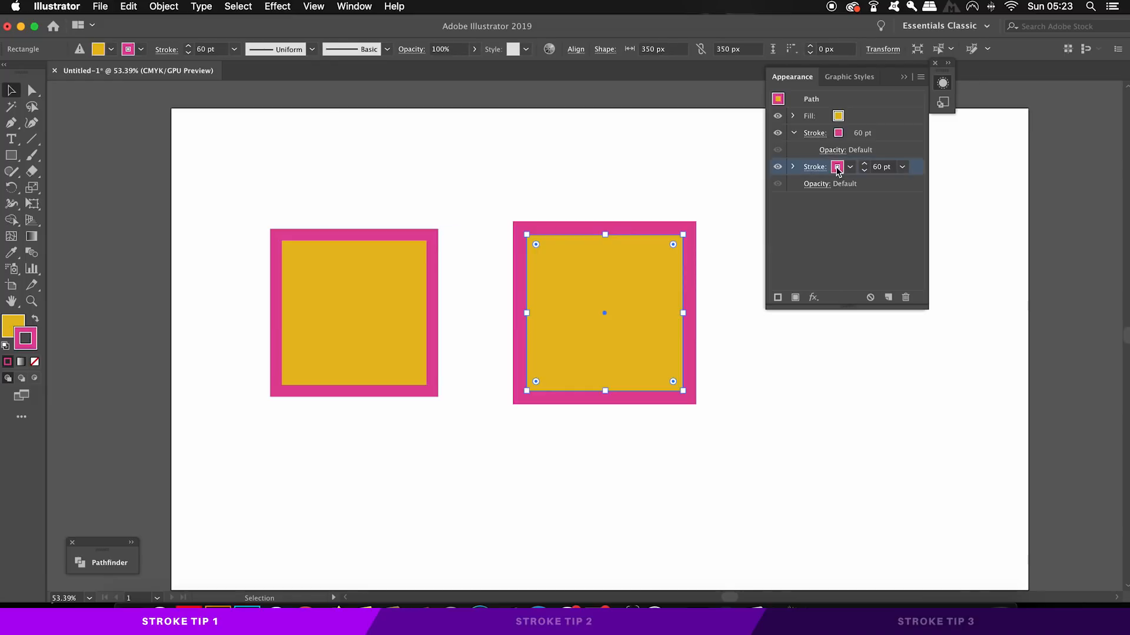
left_click(837, 166)
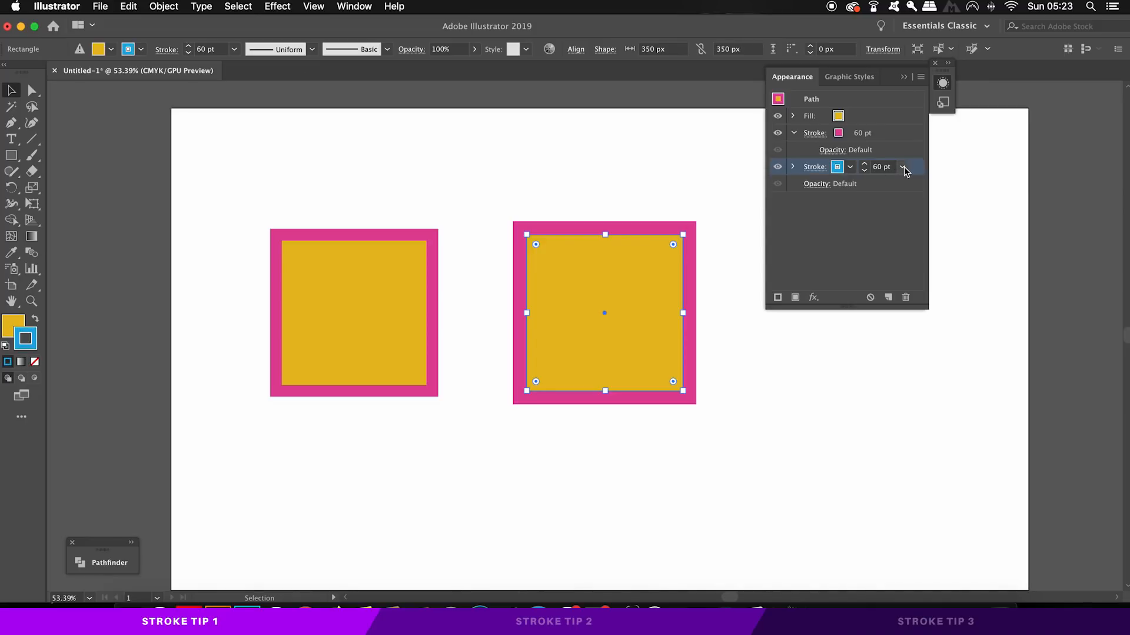
left_click(901, 166)
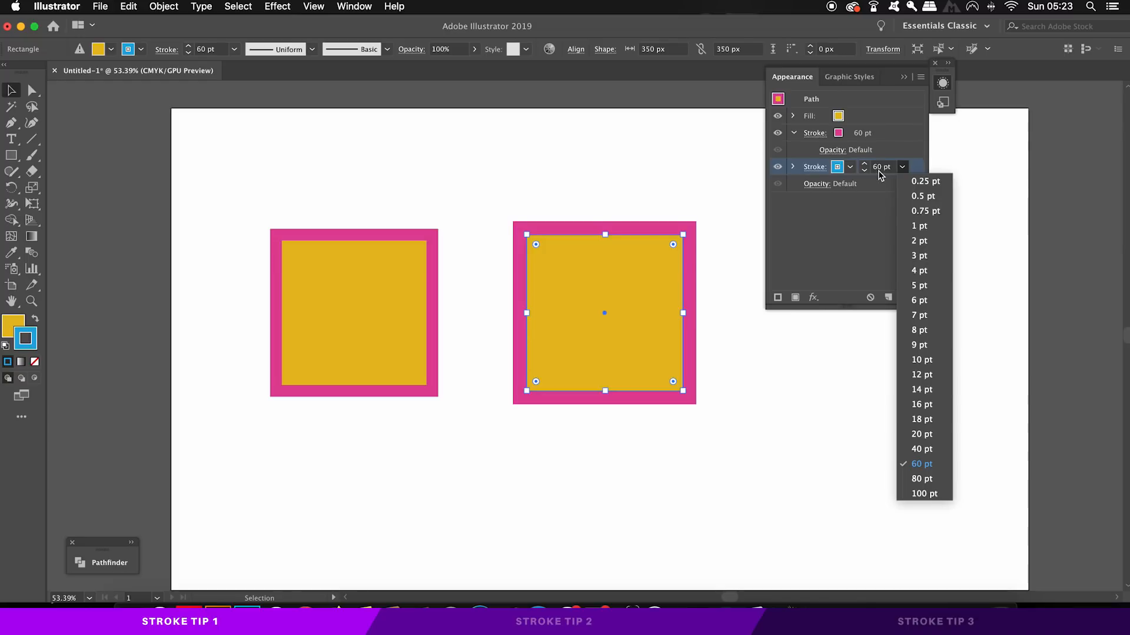
type("120")
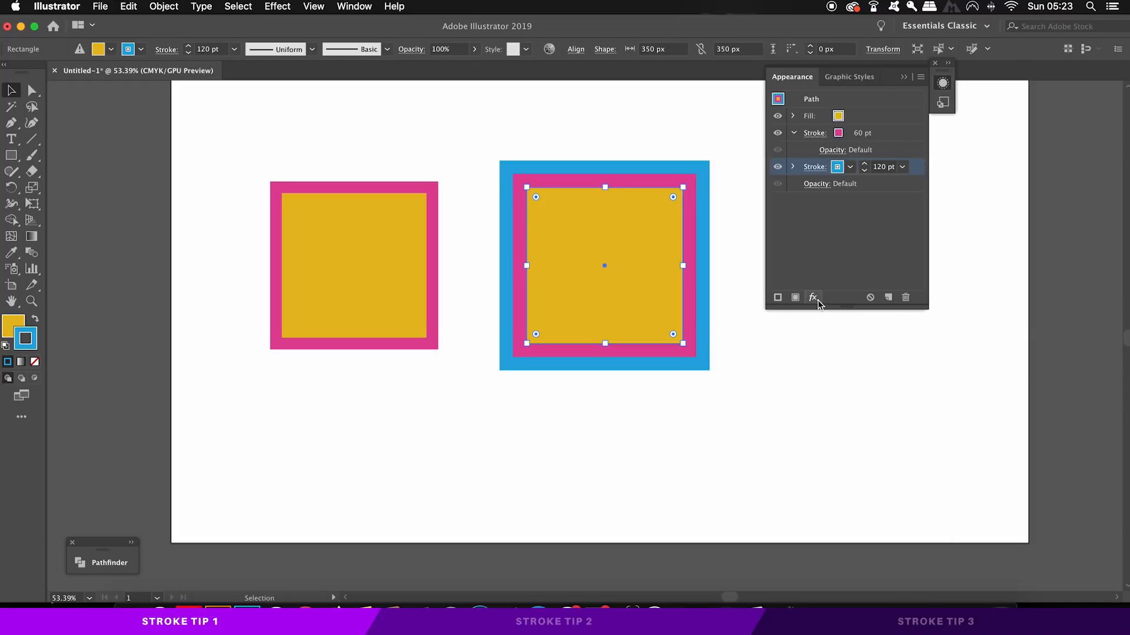
Apply a Gaussian Blur of about 92 px to the blue stroke and deselect to preview the glow
left_click(814, 297)
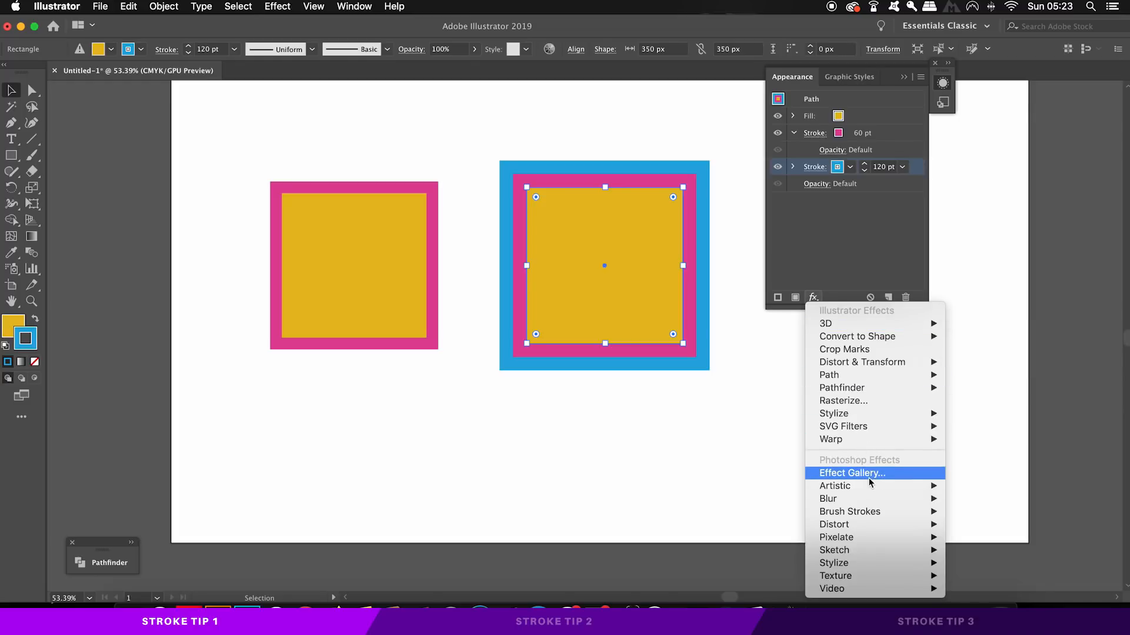
mouse_move(827, 499)
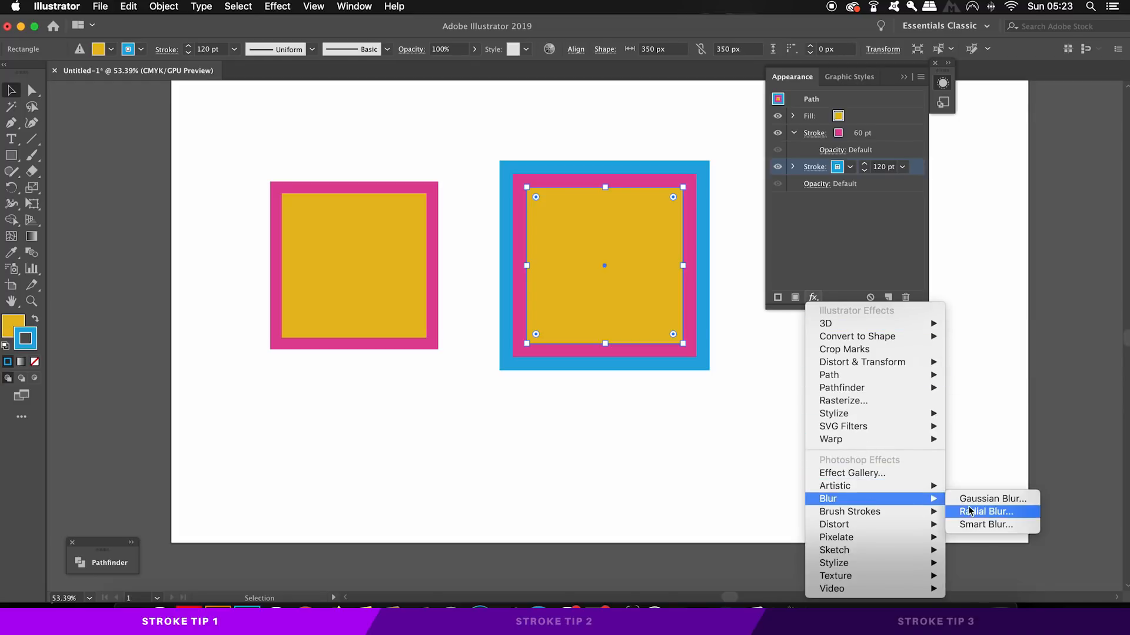
left_click(990, 499)
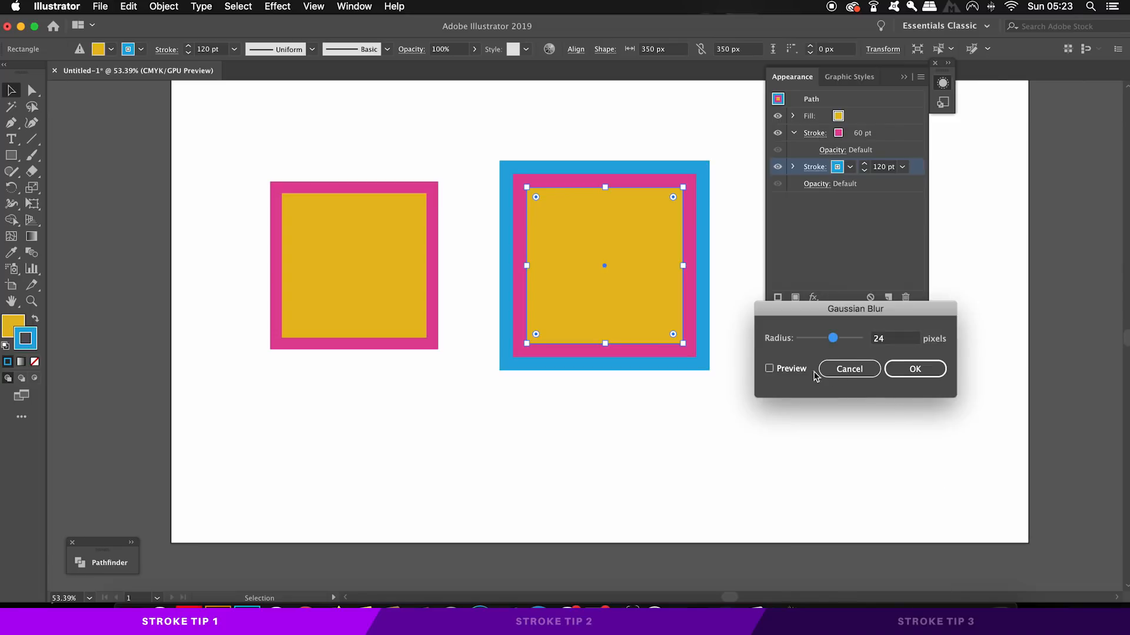
left_click(769, 369)
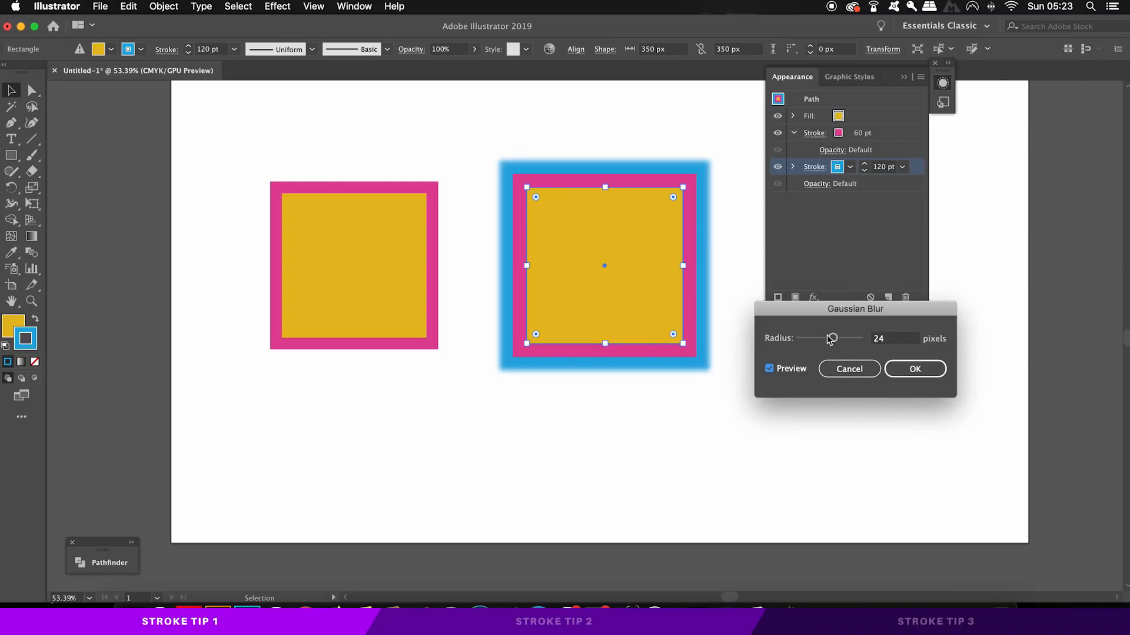
left_click_drag(831, 339, 844, 339)
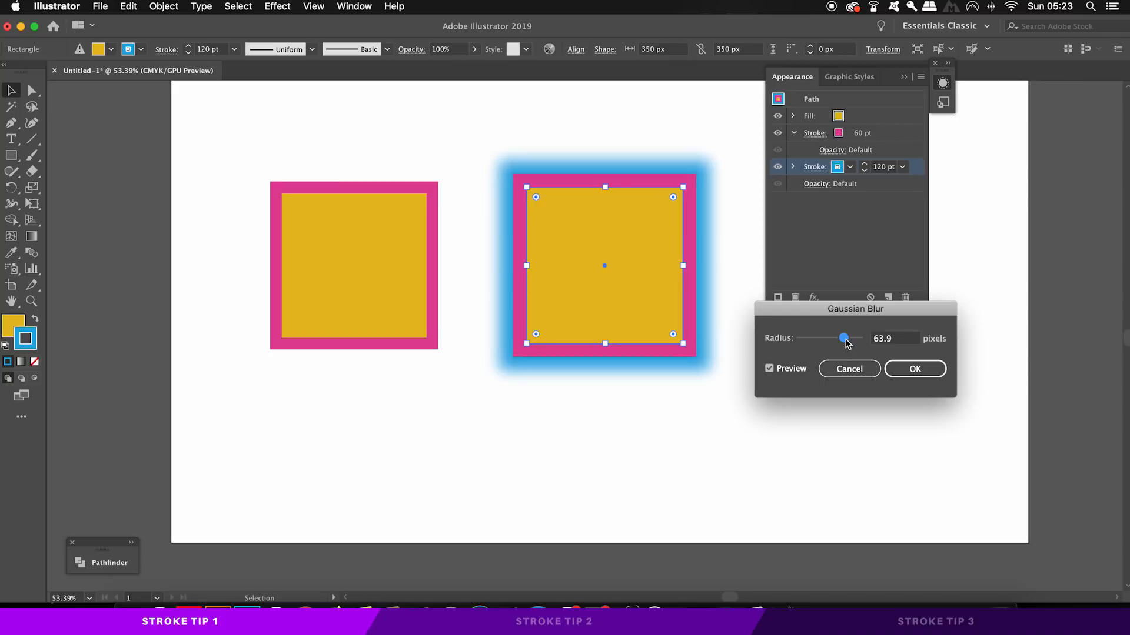
left_click_drag(843, 339, 853, 339)
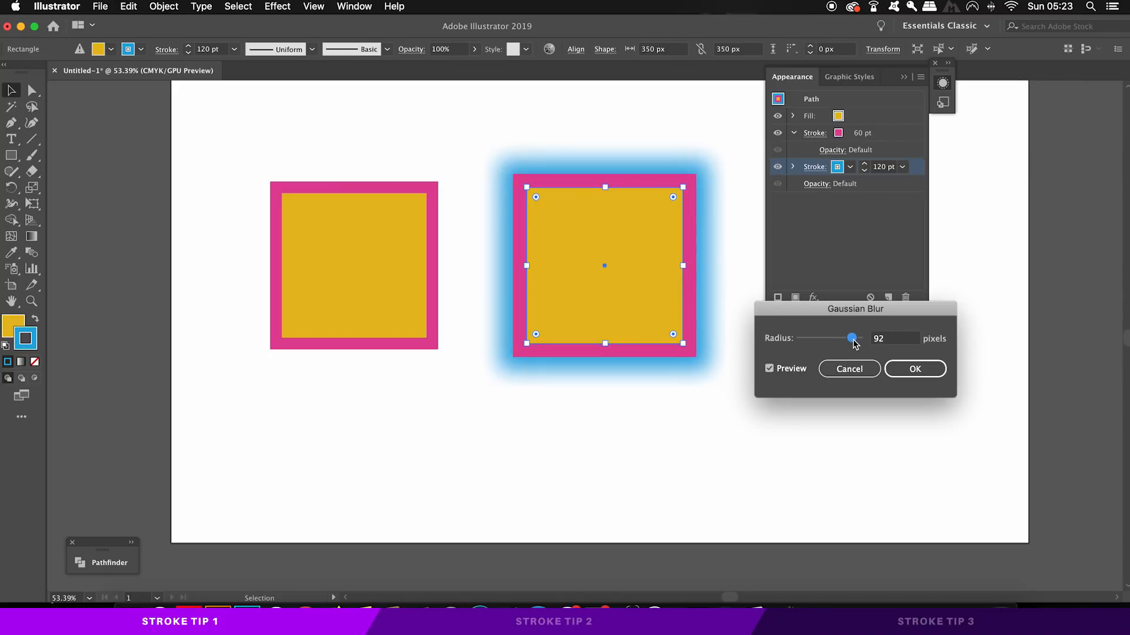
left_click(914, 368)
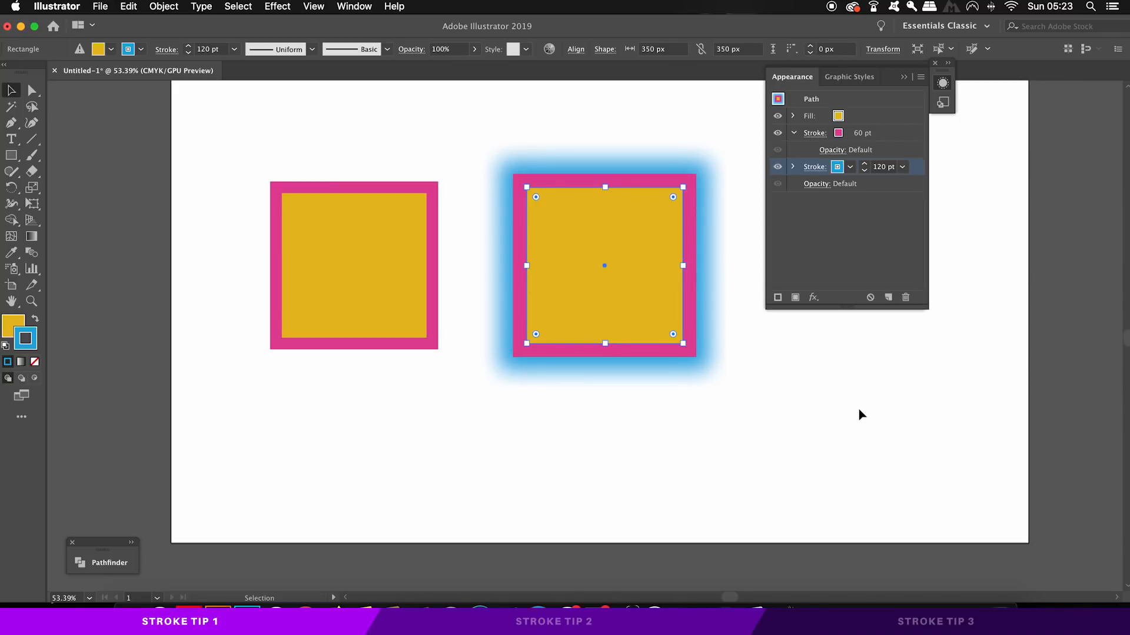
left_click(836, 348)
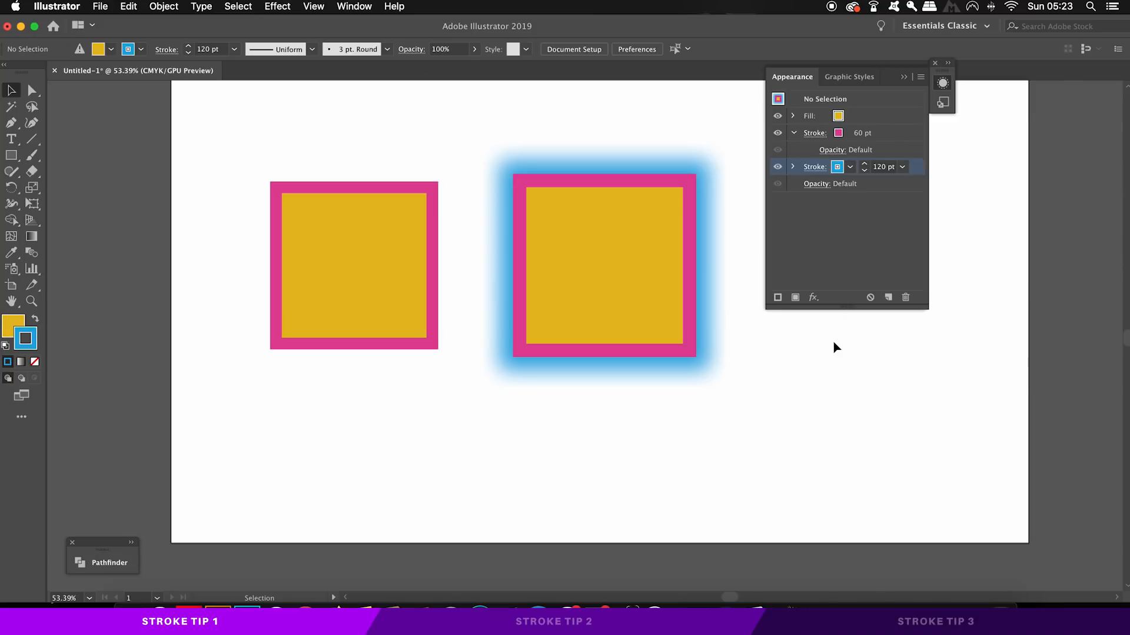
mouse_move(833, 347)
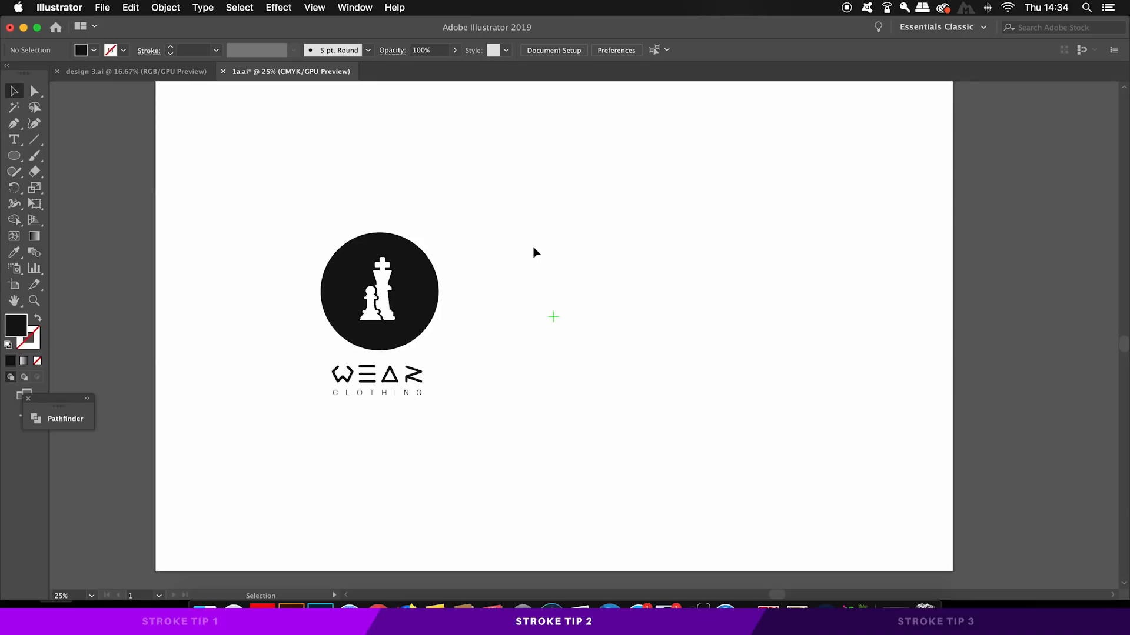
mouse_move(537, 252)
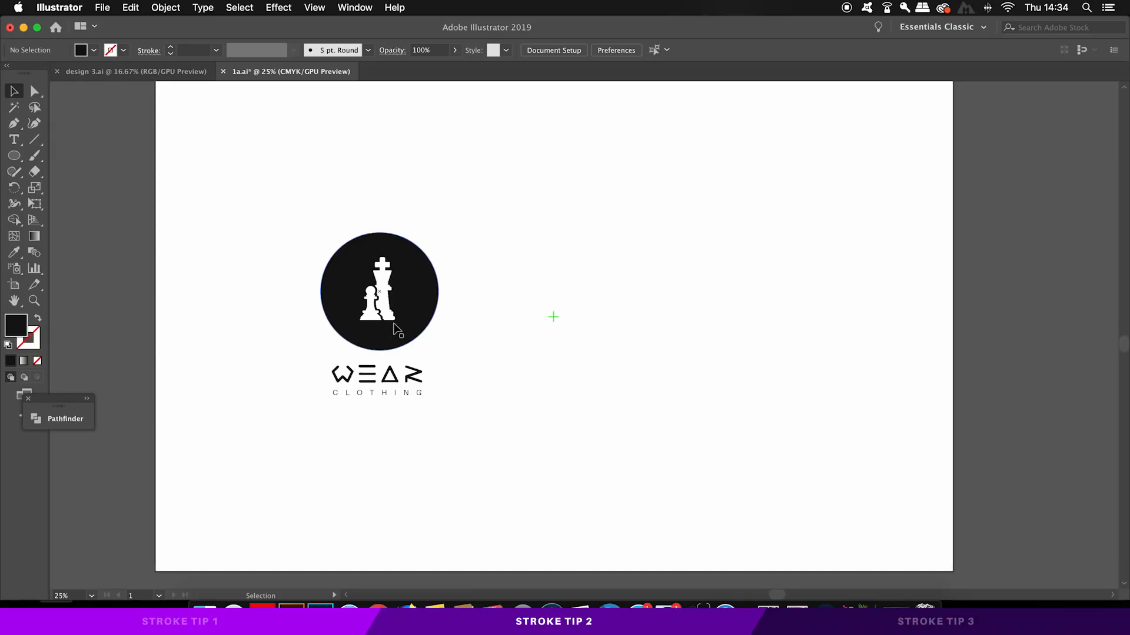
Draw the black circles to the right of the chess logo in 1a.ai
left_click_drag(380, 292, 122, 261)
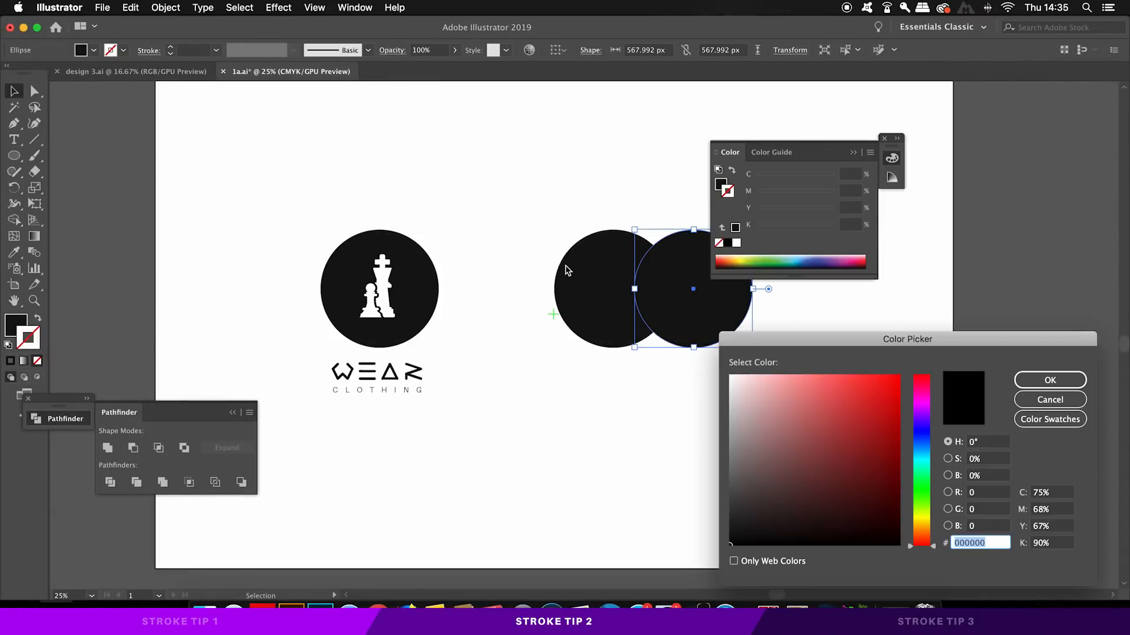
Give the right circle a white #ffffff stroke with a weight entered, then select both circles
left_click(731, 378)
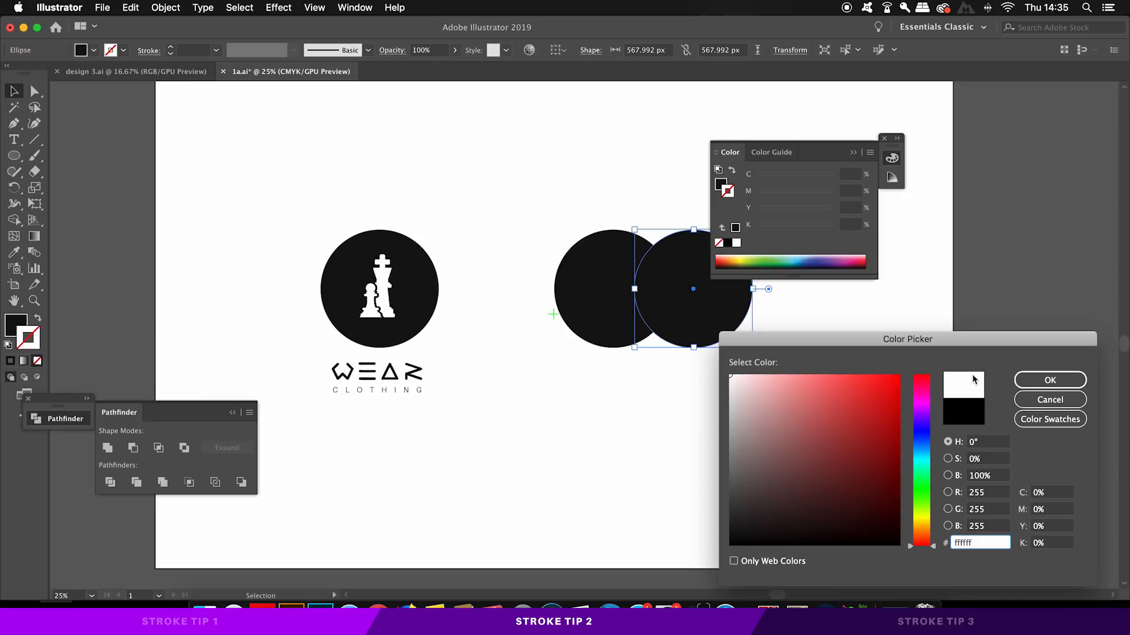
left_click(1049, 380)
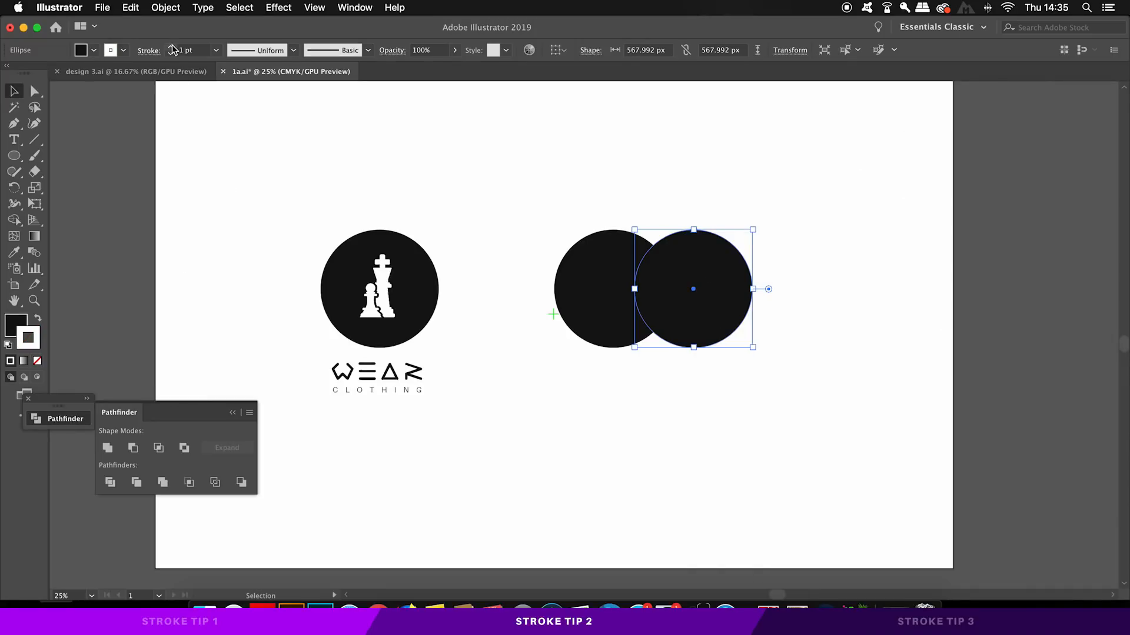
type("10")
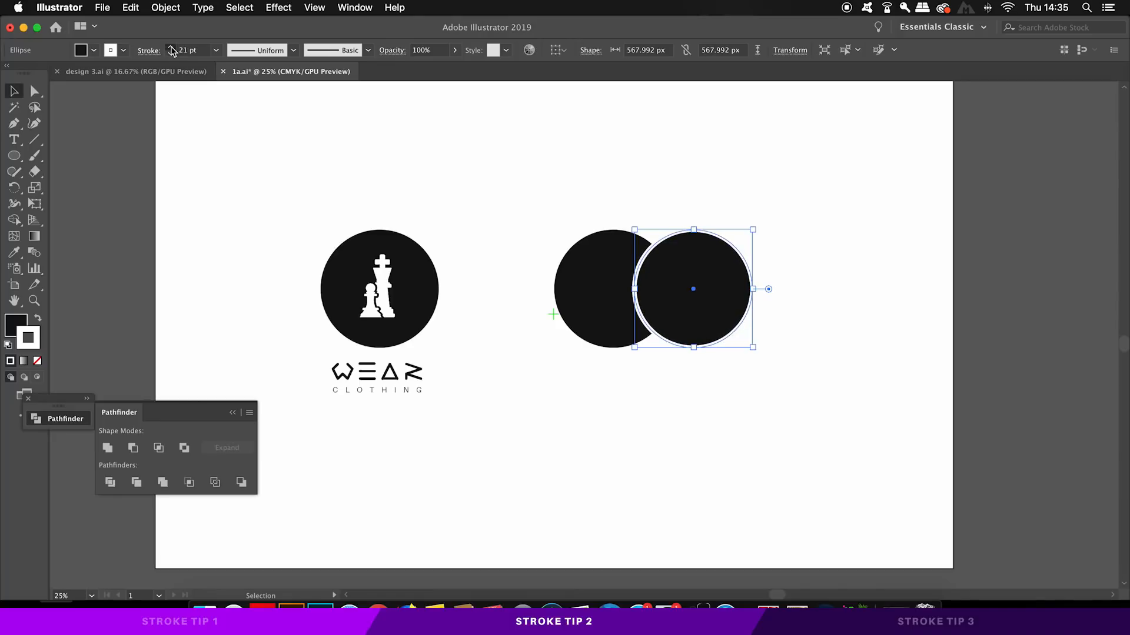
left_click(594, 204)
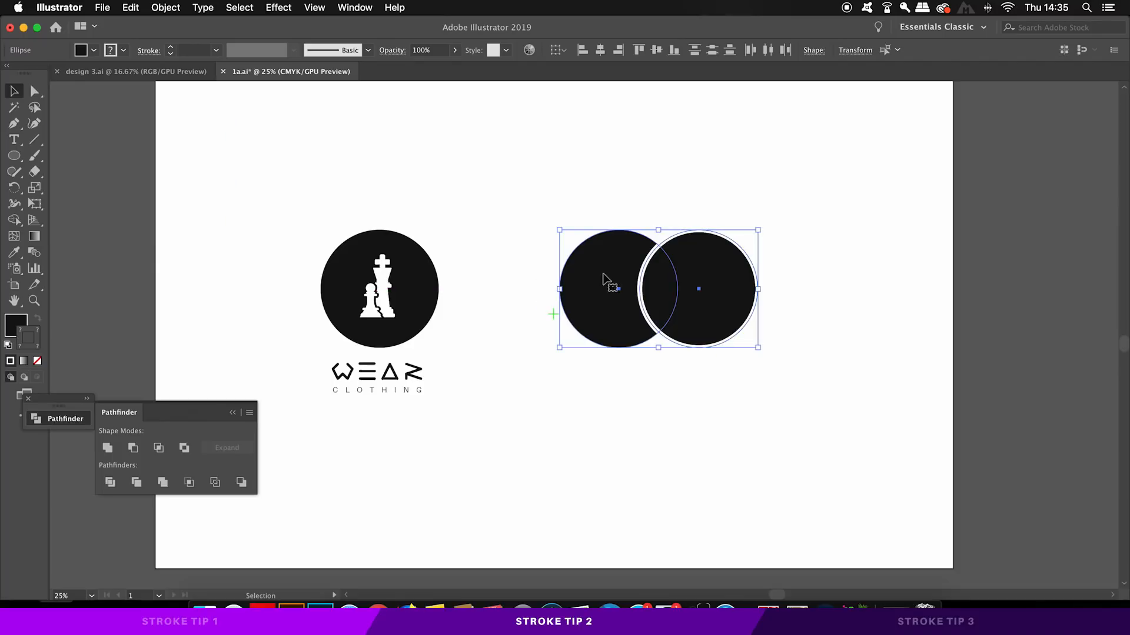
mouse_move(669, 193)
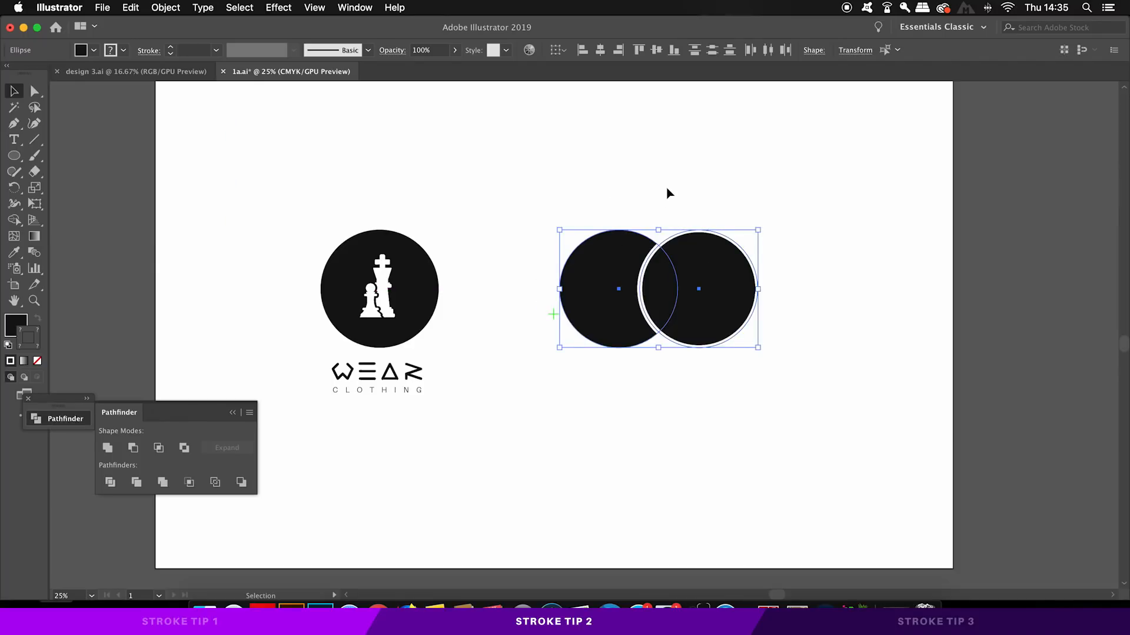
mouse_move(226, 38)
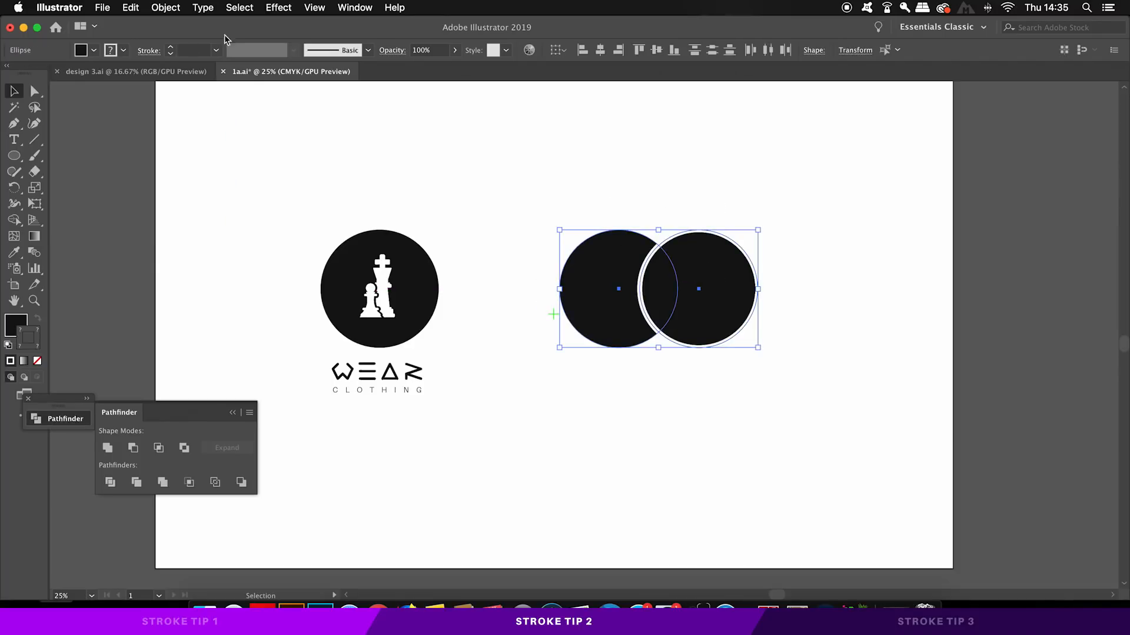
Expand the circles' fill and stroke, divide them with Pathfinder, and pick an unwanted piece
left_click(165, 8)
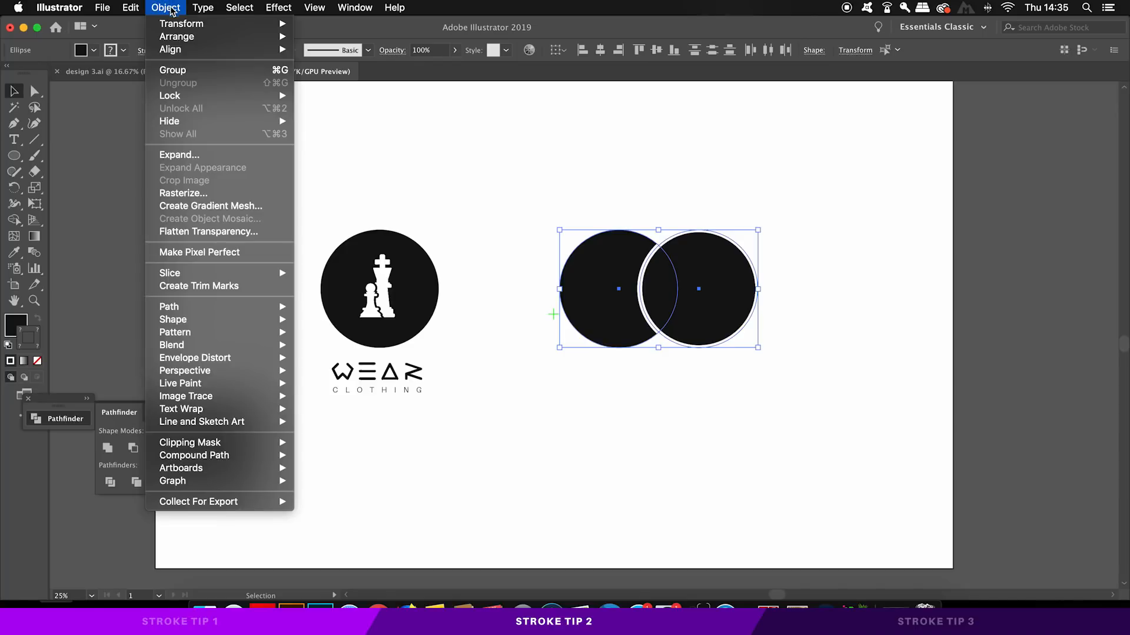
mouse_move(178, 154)
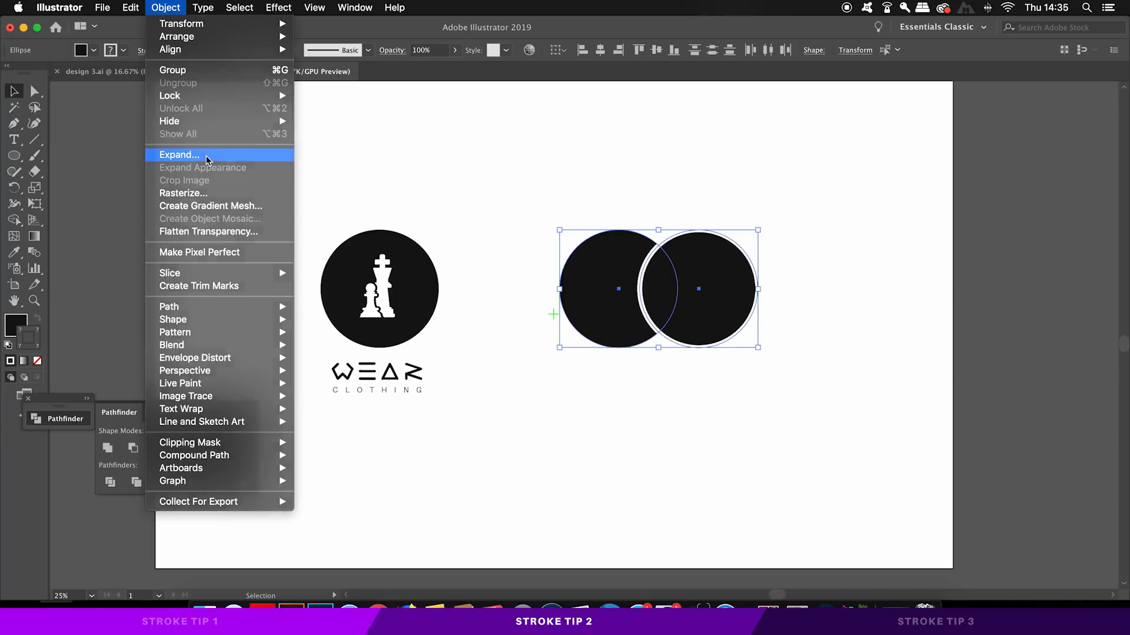
left_click(179, 155)
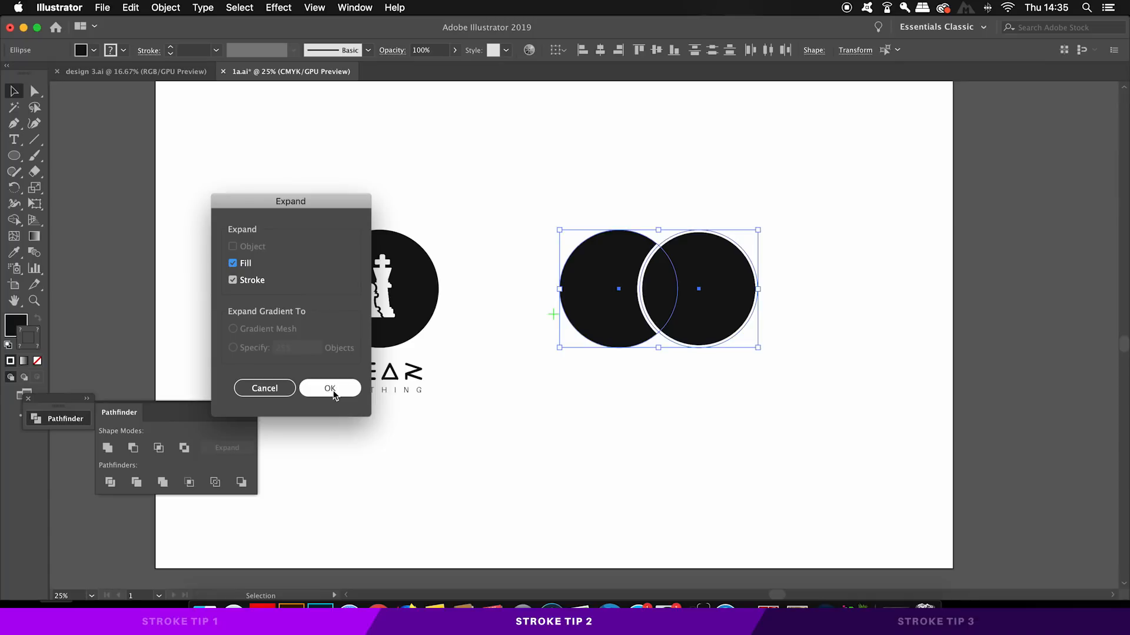
left_click(330, 388)
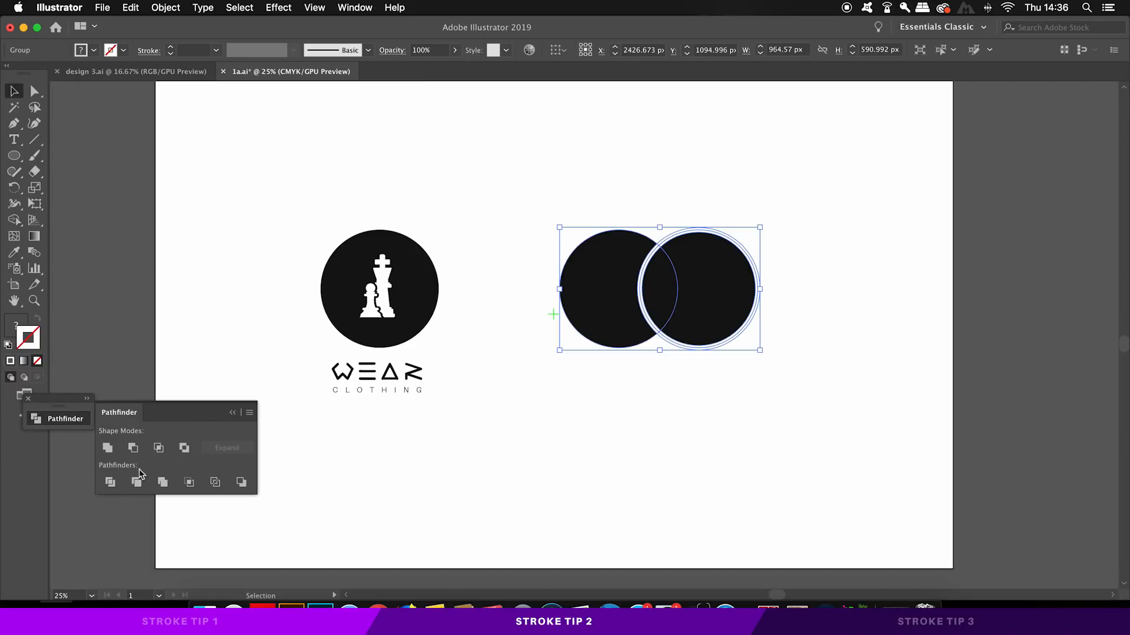
left_click(165, 8)
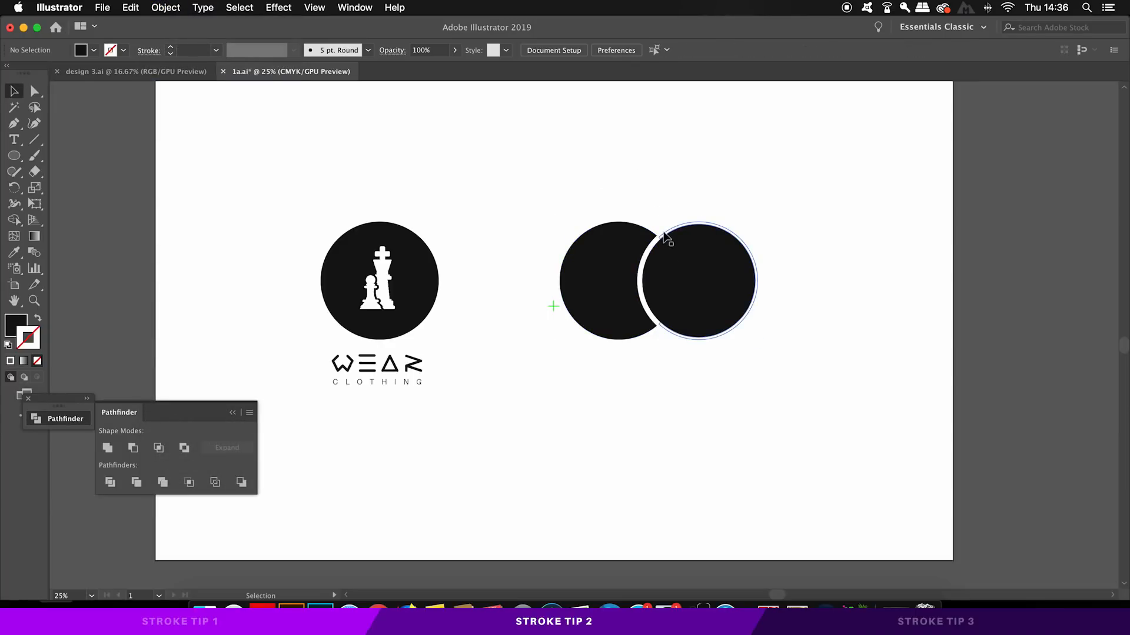
left_click(703, 281)
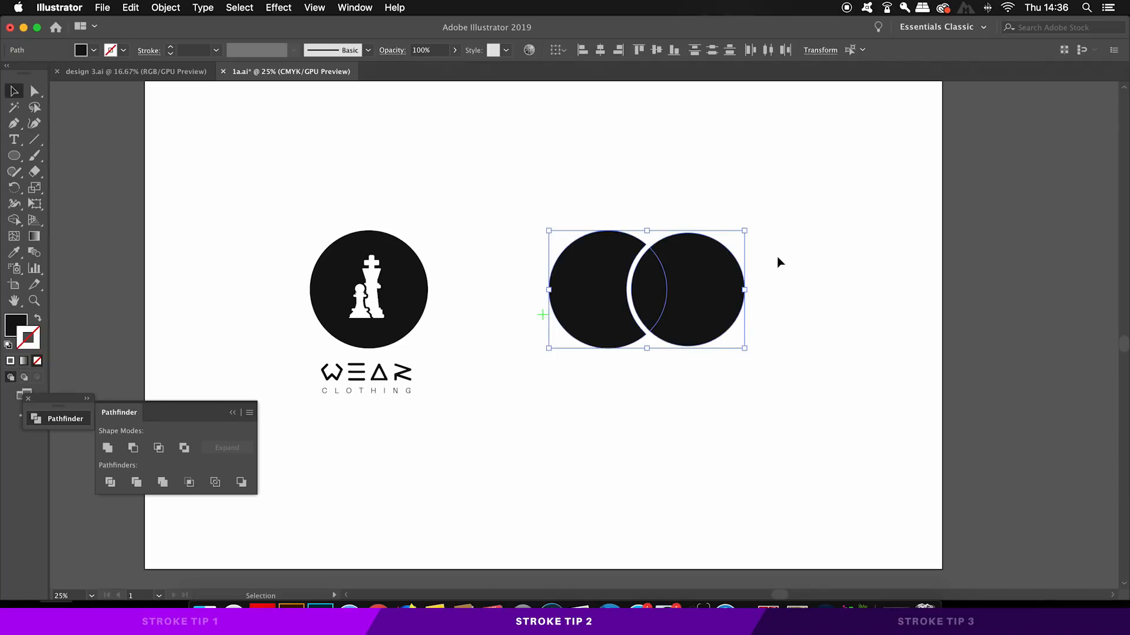
Marquee-select all artwork on the artboard for deletion
left_click_drag(645, 288, 1015, 292)
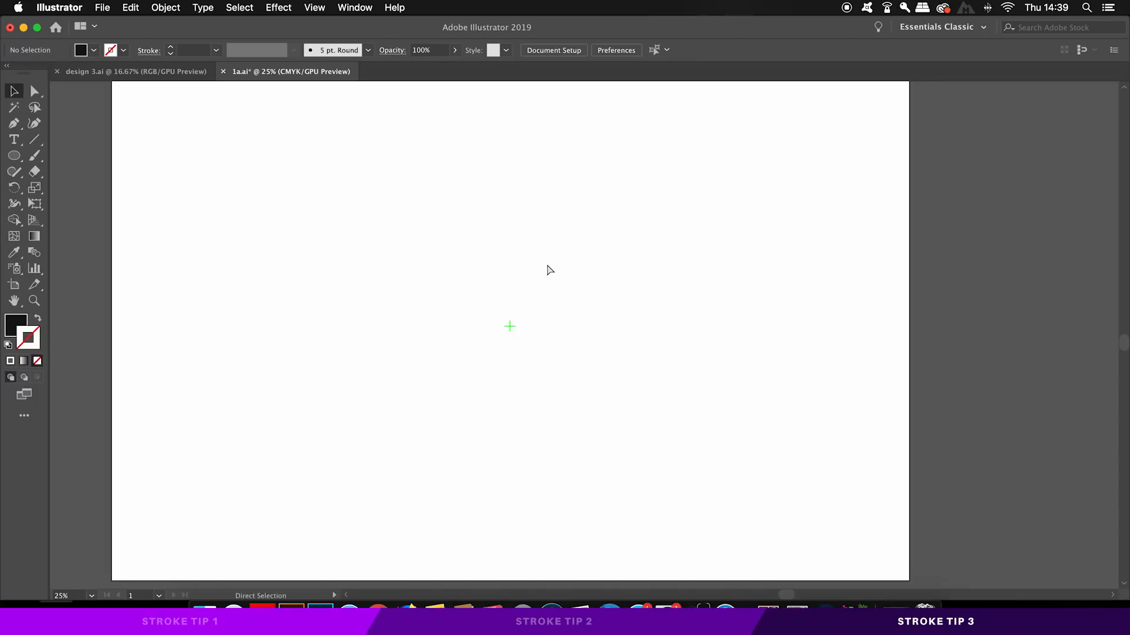
Uncheck Scale Strokes & Effects in Preferences > General and confirm with OK
left_click(616, 50)
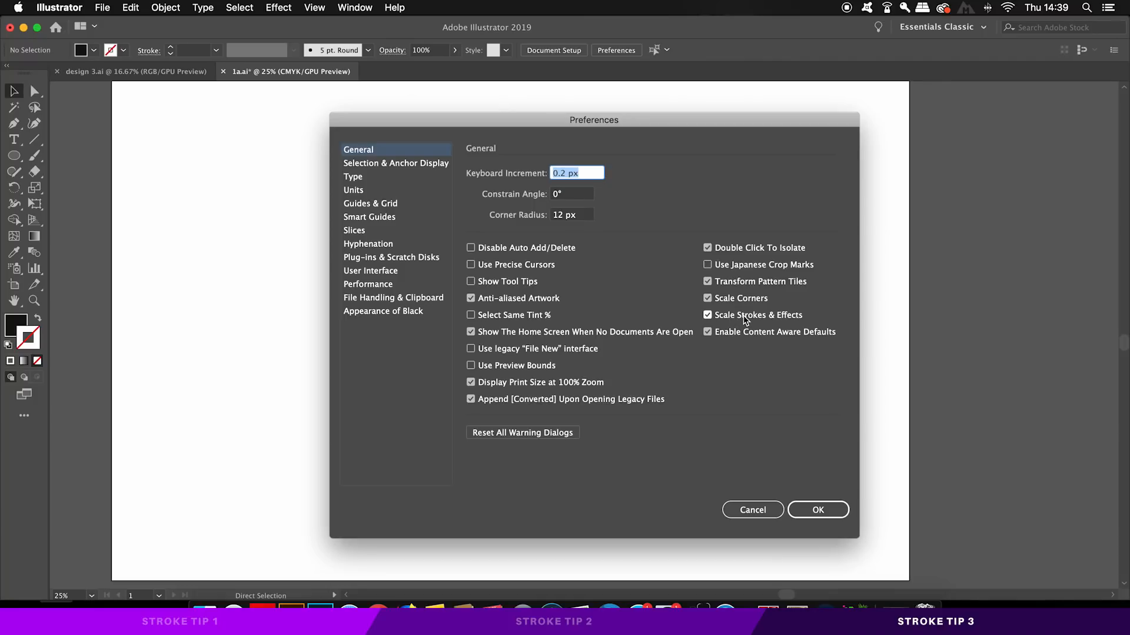
mouse_move(716, 321)
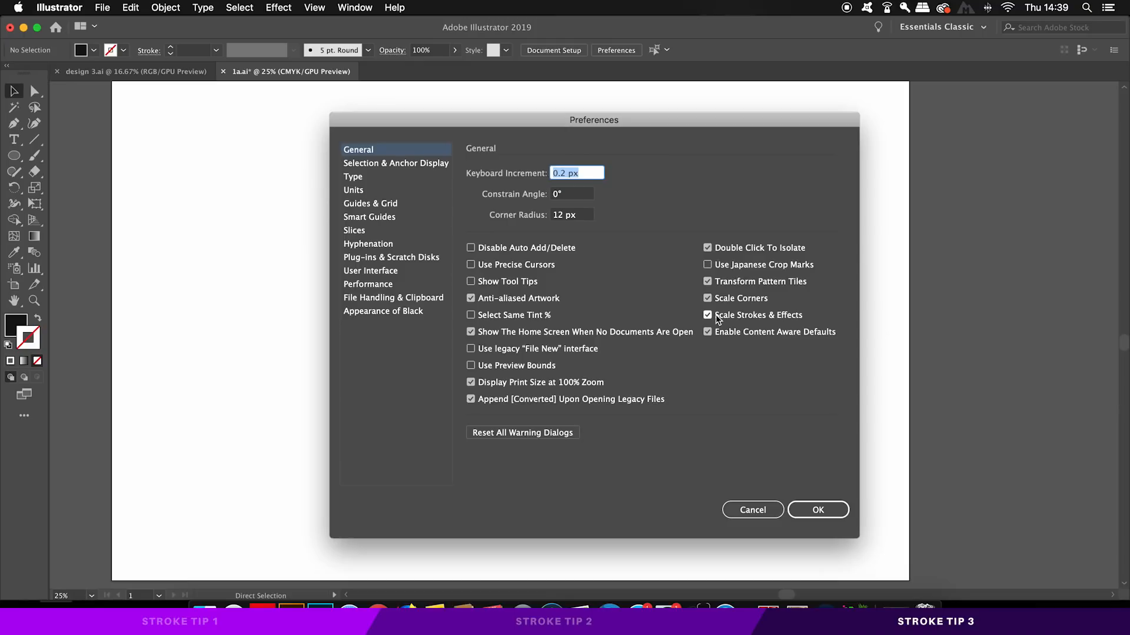
left_click(707, 315)
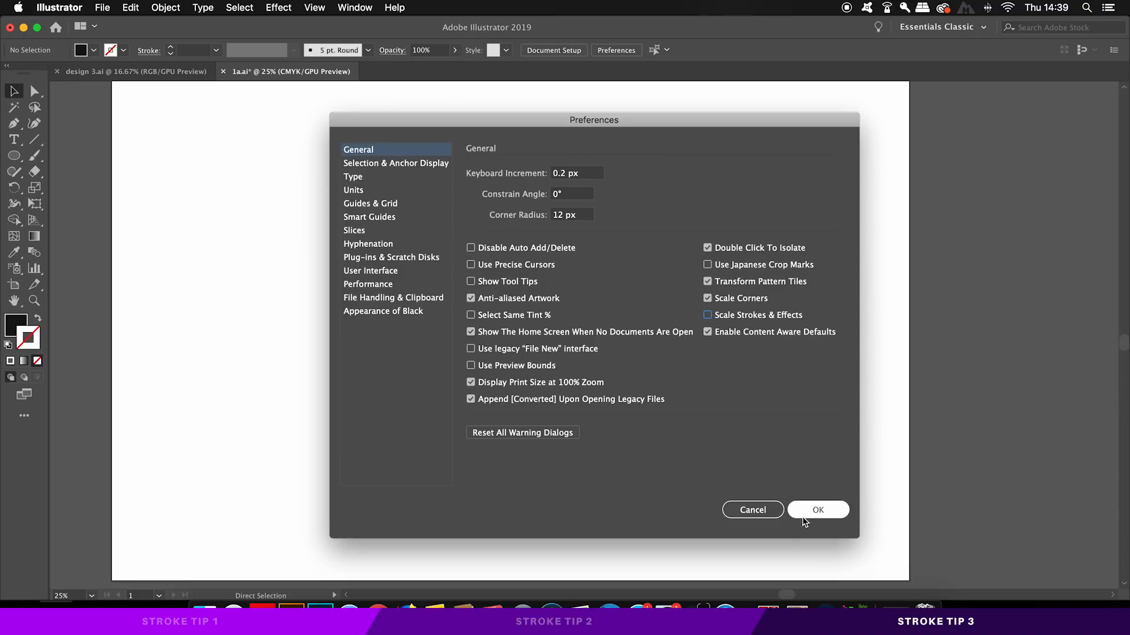
left_click(818, 510)
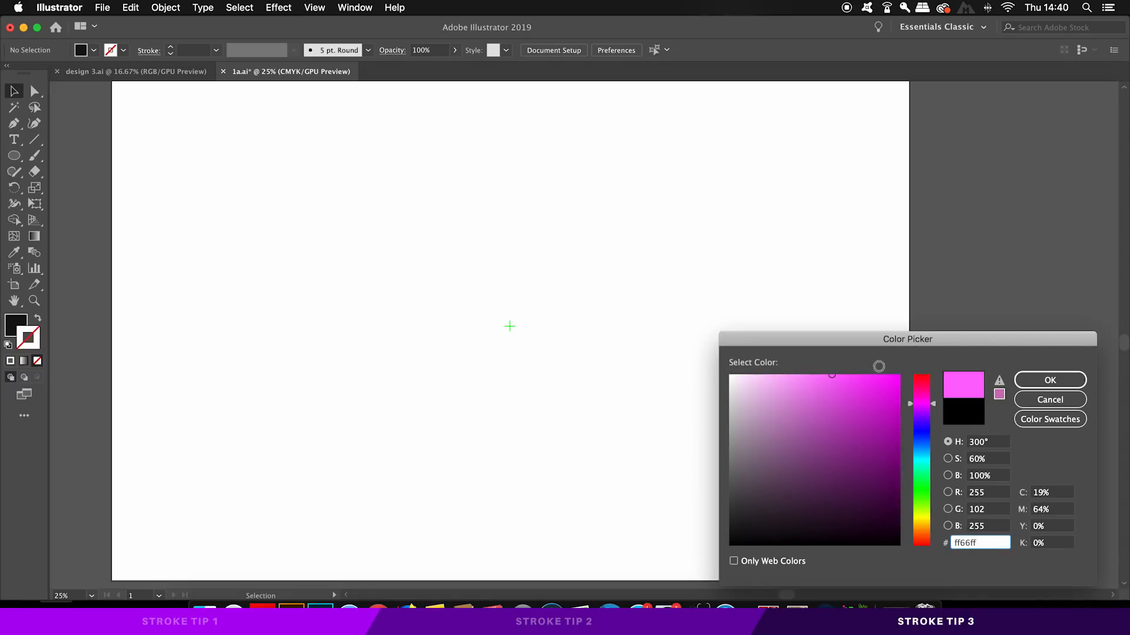
Draw a large circle with a #ff66ff pink stroke set to 80 pt weight
left_click(1048, 380)
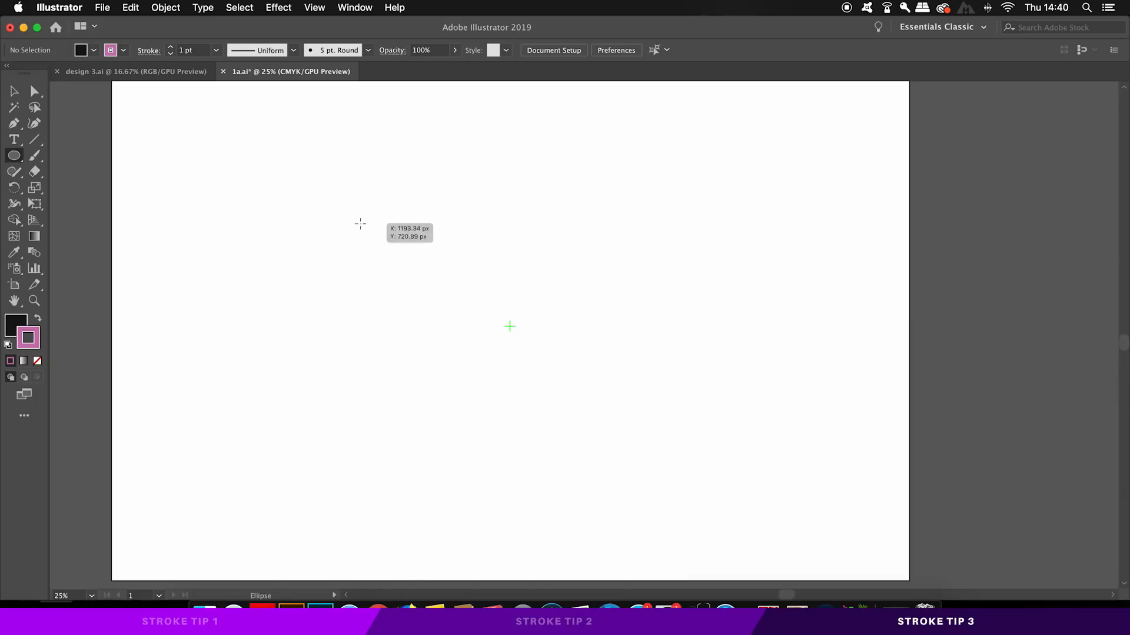
left_click_drag(360, 223, 576, 437)
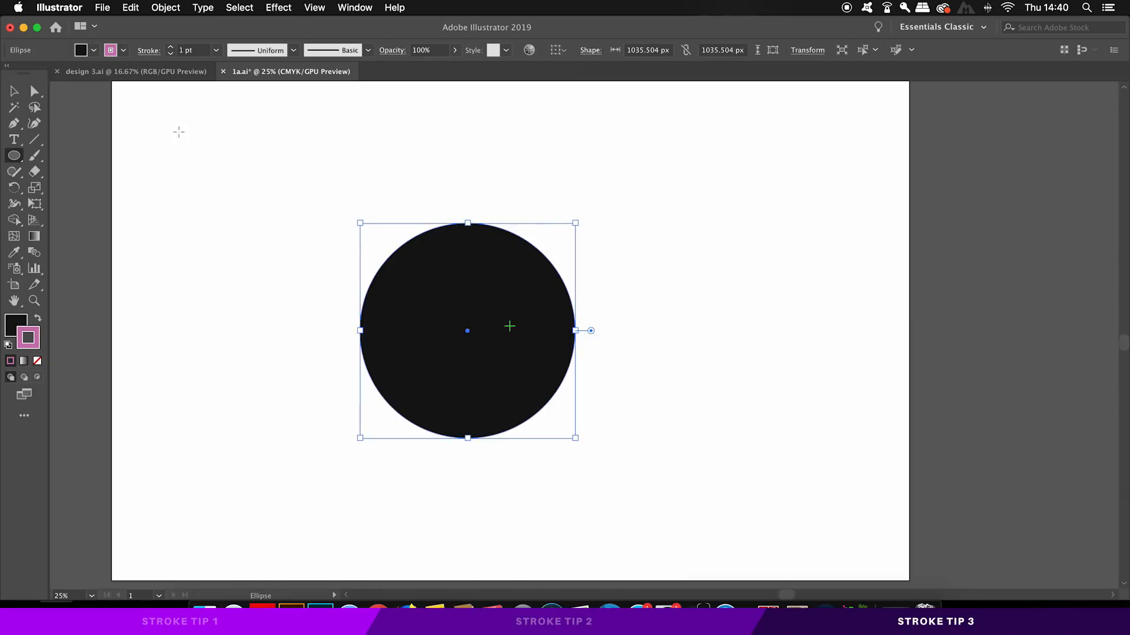
left_click(215, 50)
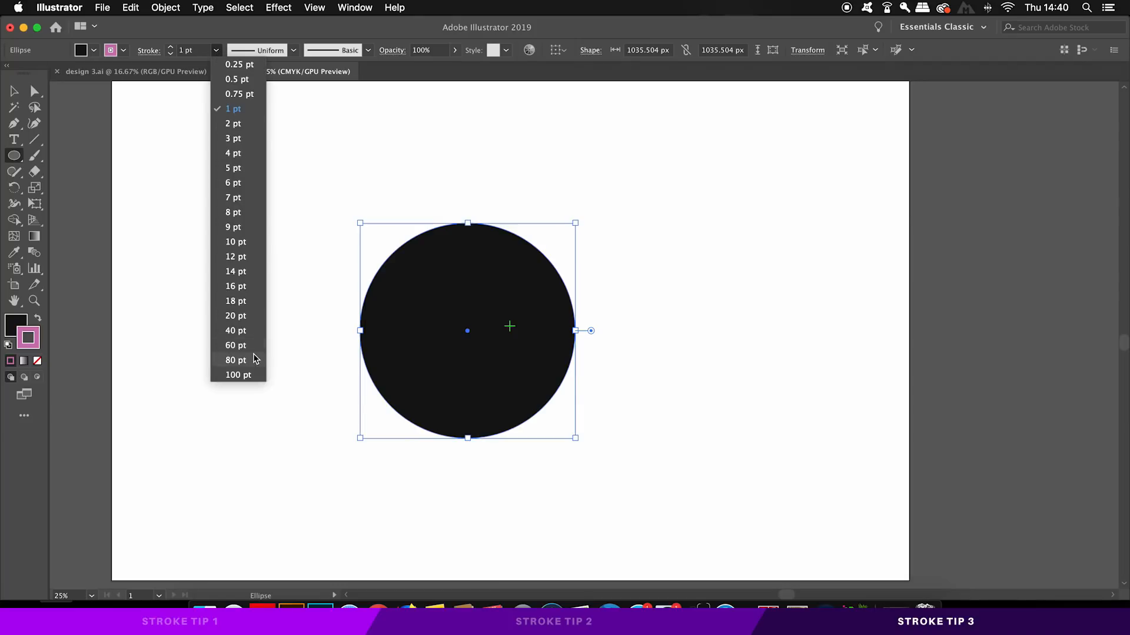
left_click(234, 361)
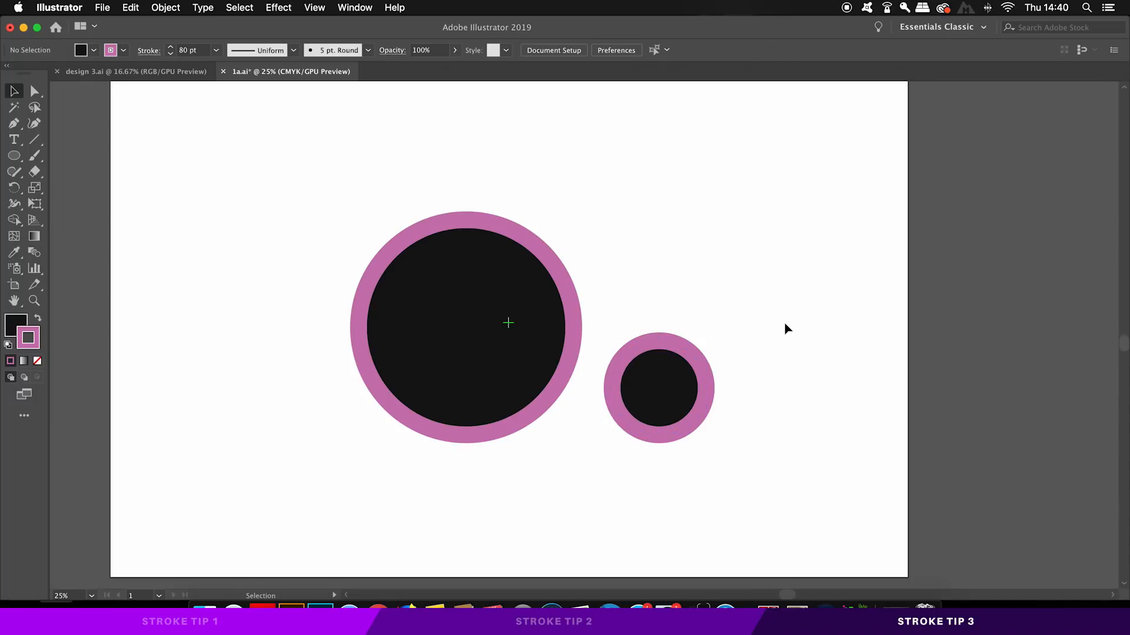
Select the smaller circle and scale it up to match the original, stroke staying 80 pt
left_click(655, 387)
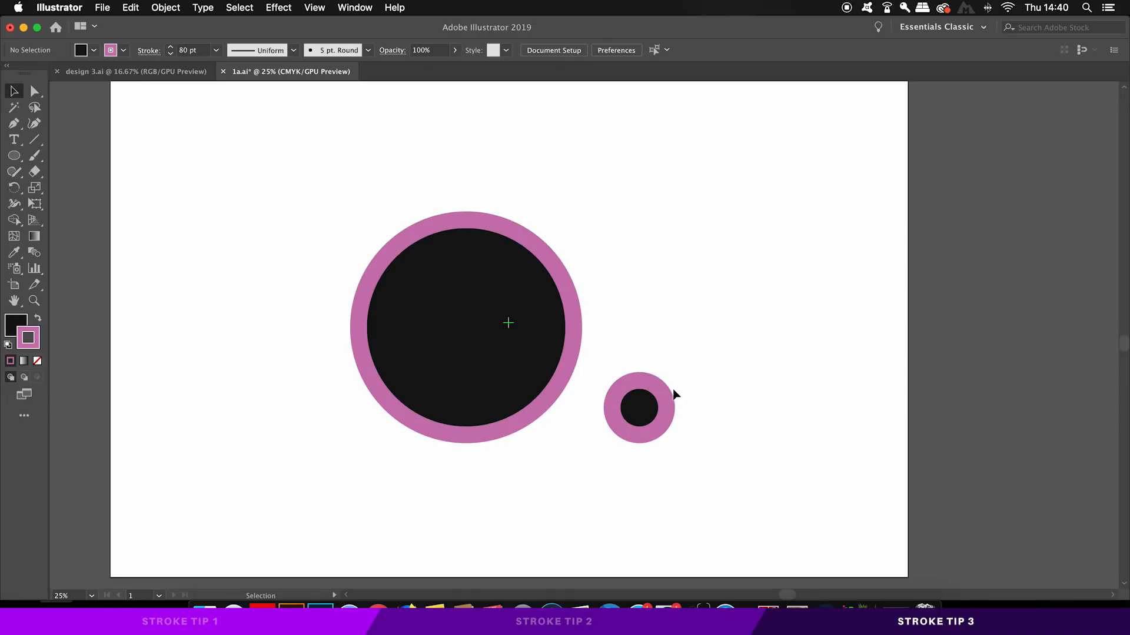
left_click(638, 407)
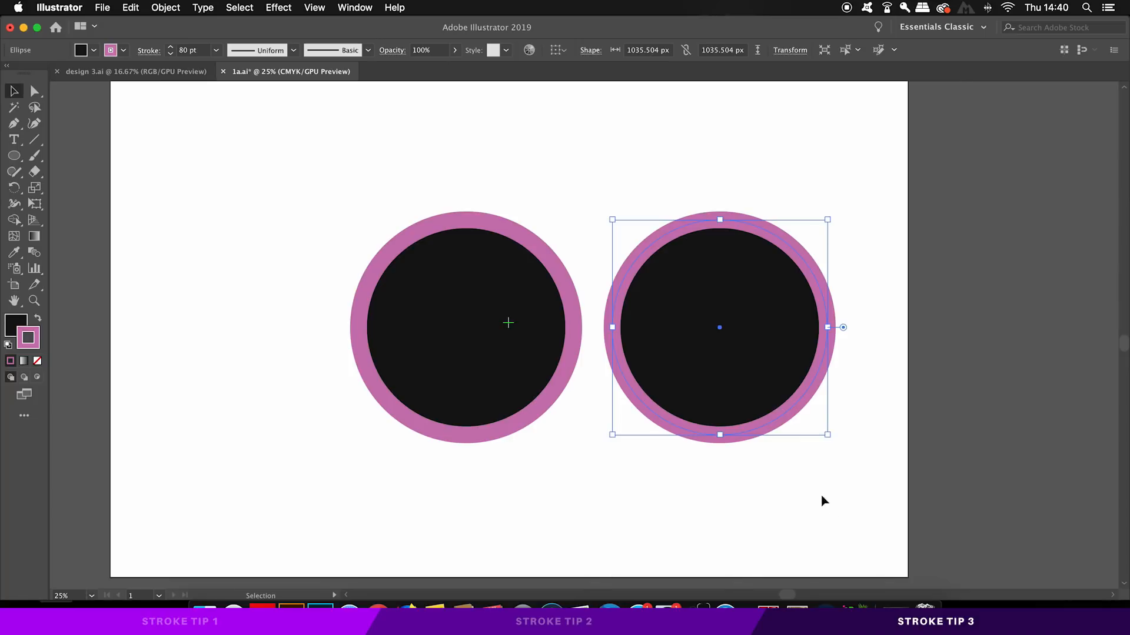
mouse_move(826, 230)
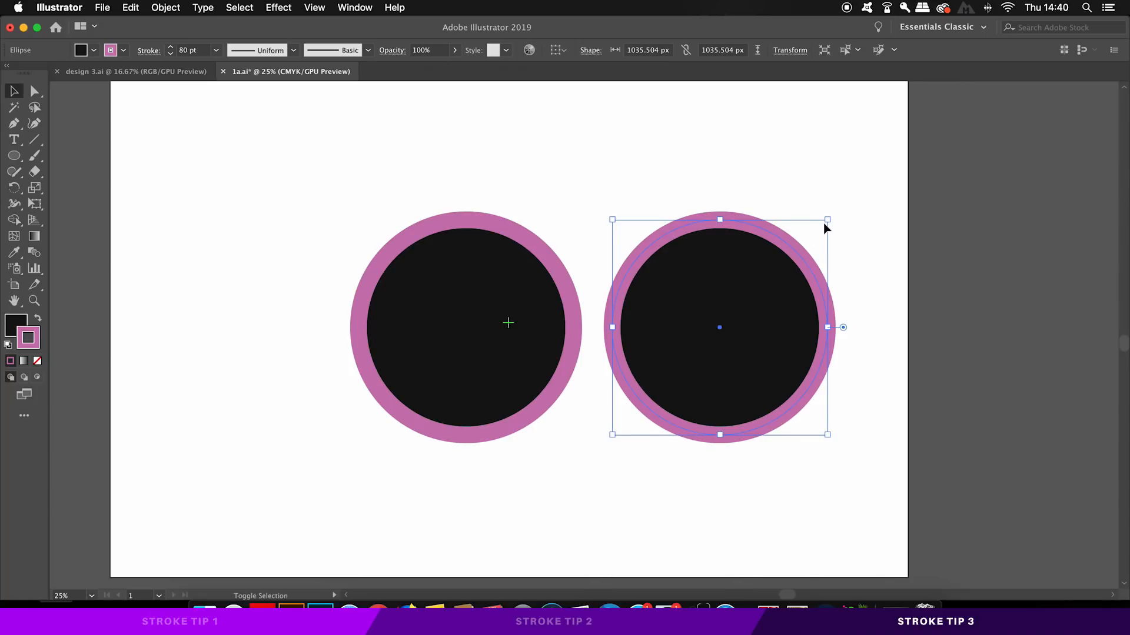